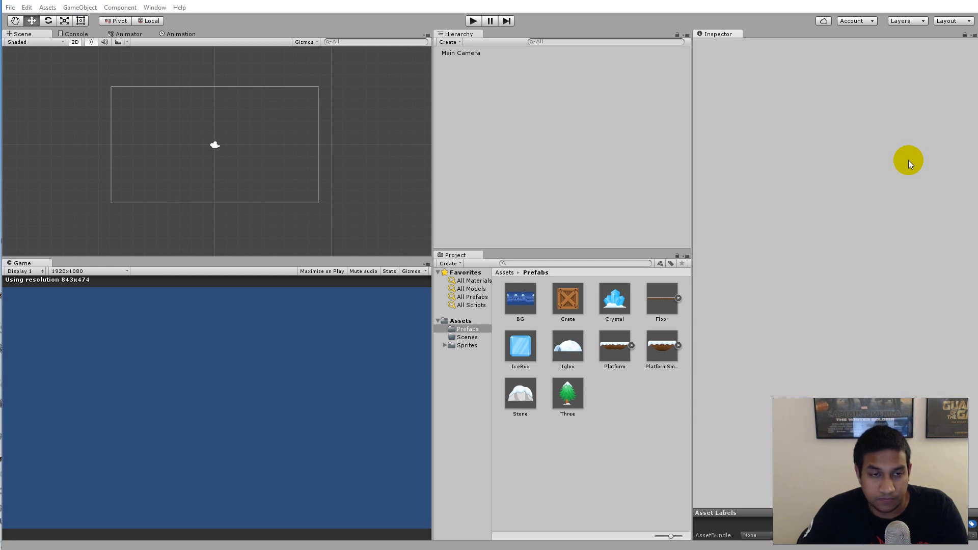
mouse_move(545, 364)
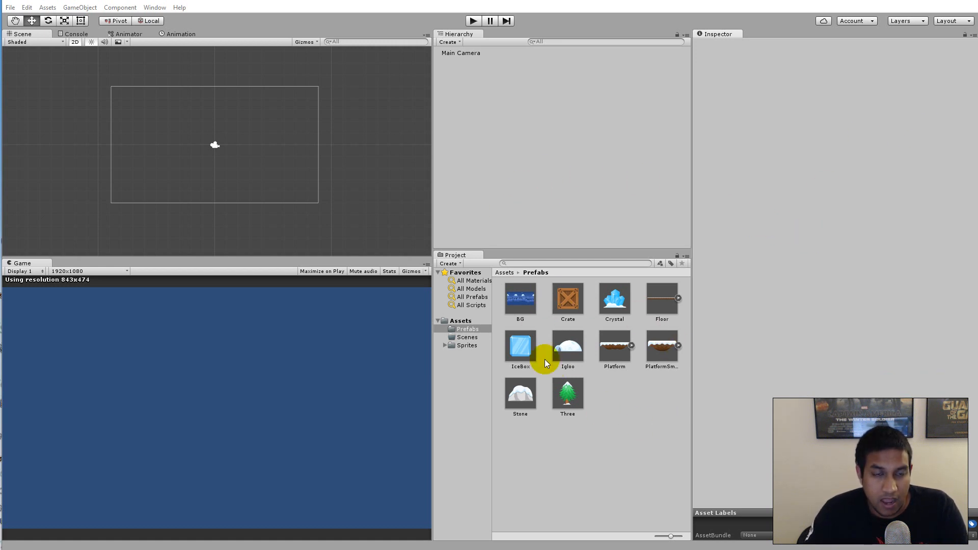
mouse_move(629, 412)
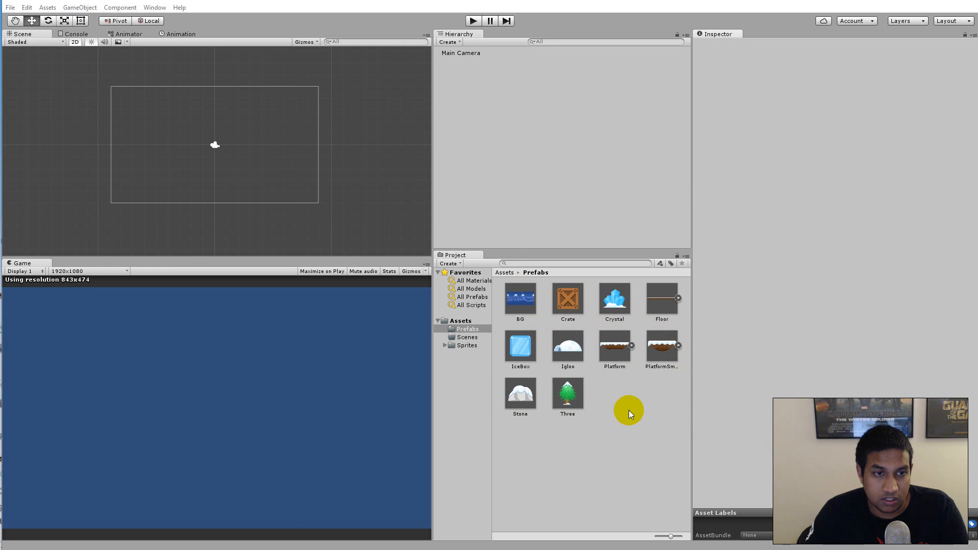
mouse_move(566, 343)
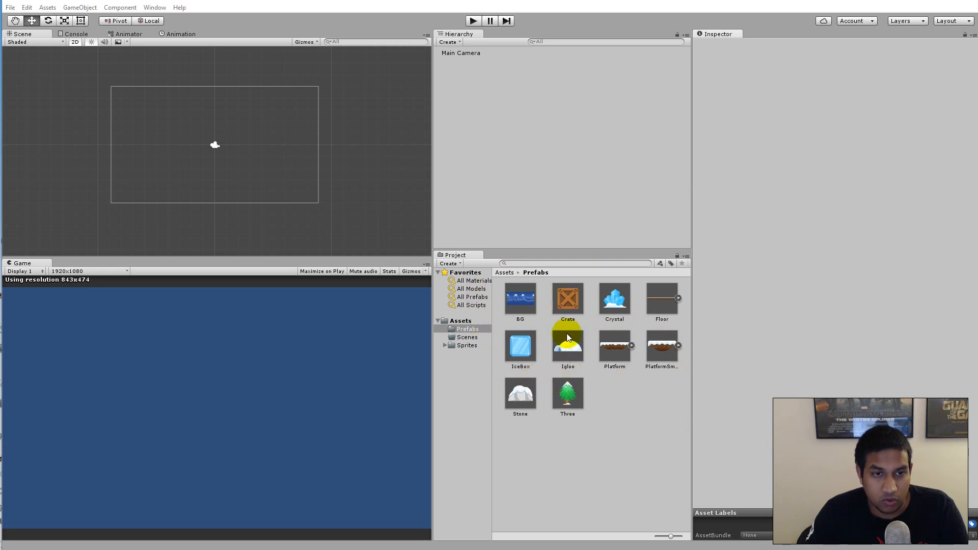
mouse_move(600, 331)
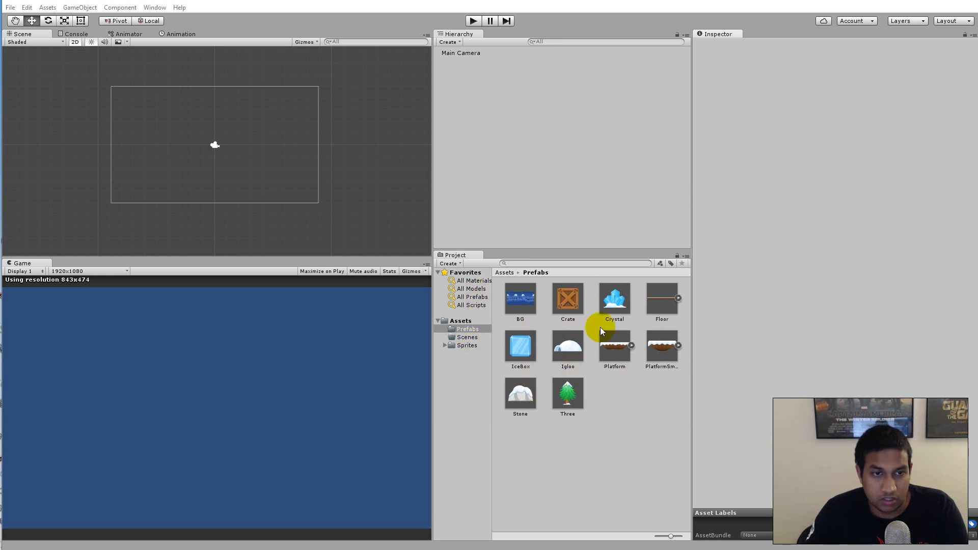
mouse_move(597, 316)
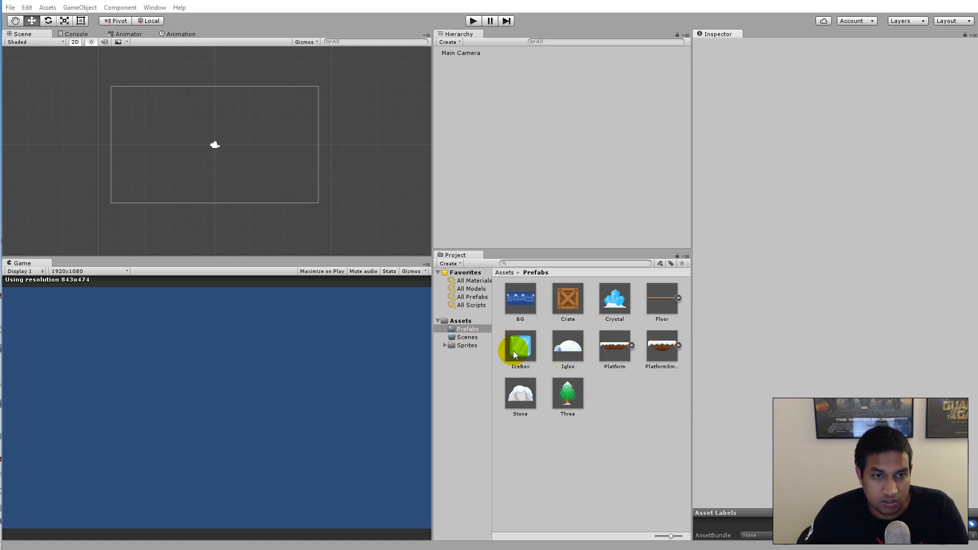
mouse_move(668, 283)
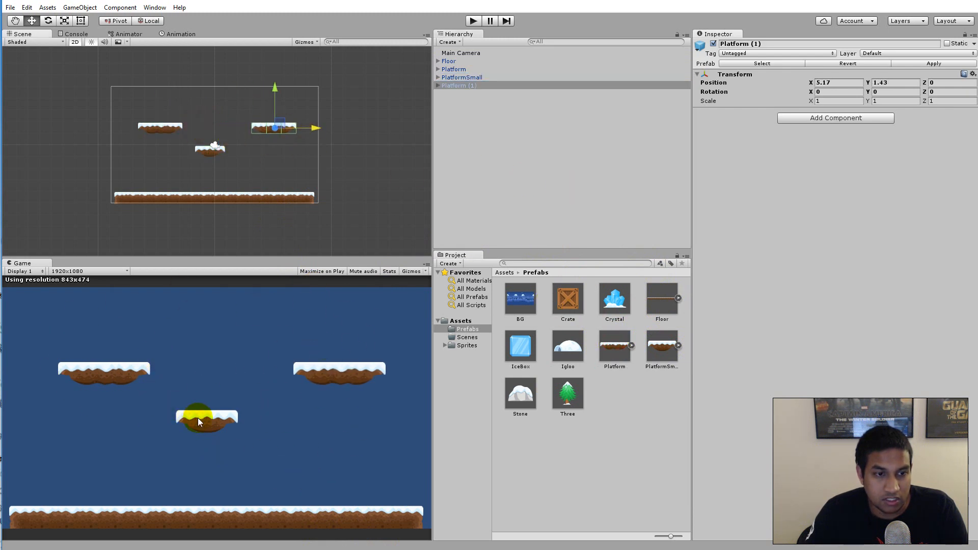
mouse_move(249, 427)
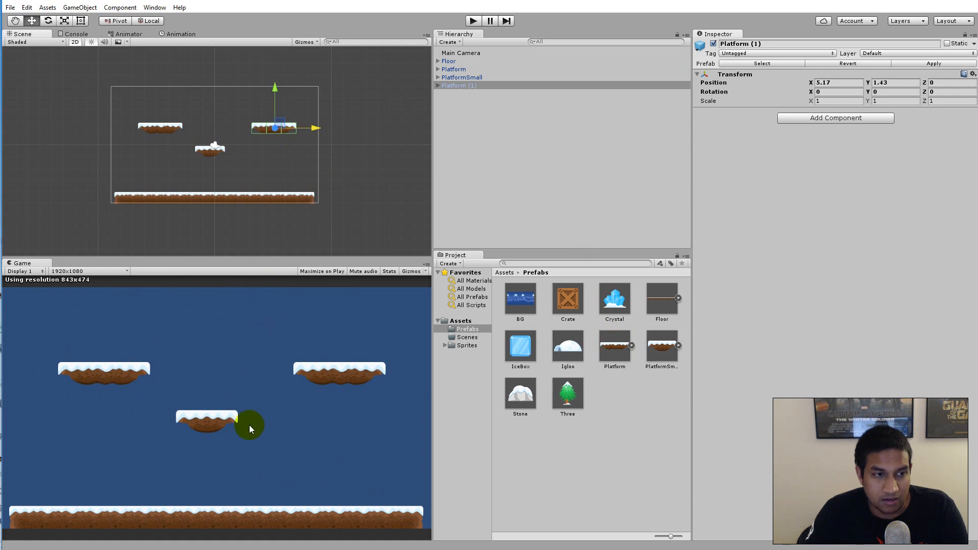
mouse_move(287, 416)
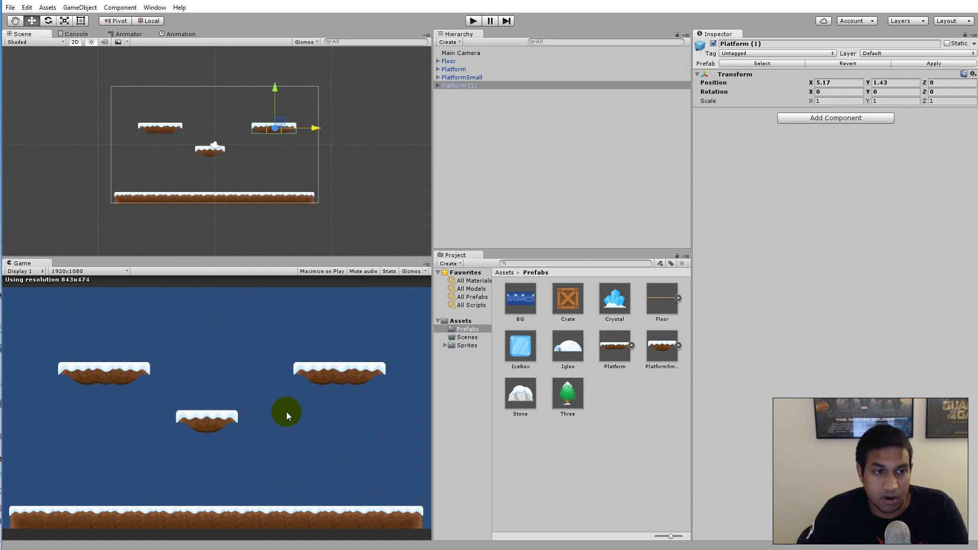
mouse_move(318, 475)
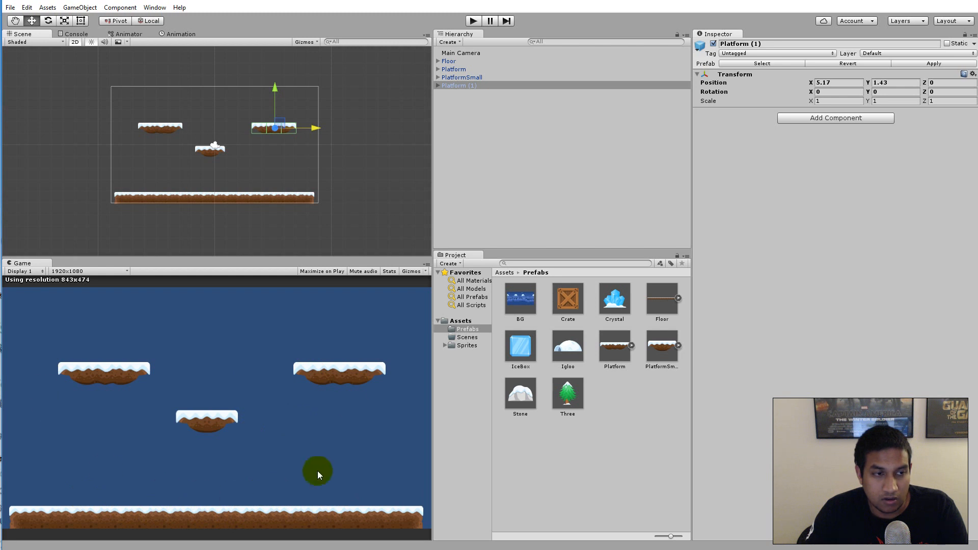
mouse_move(250, 437)
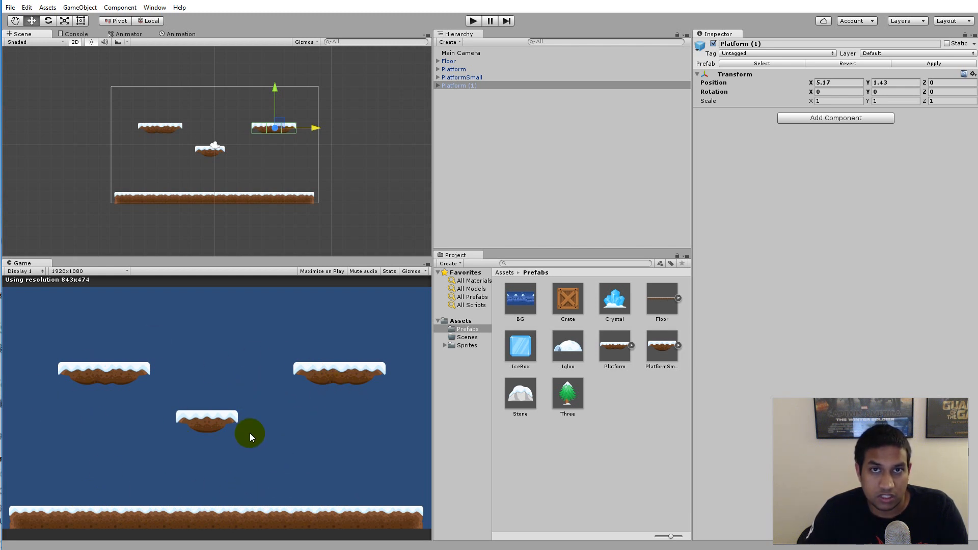
mouse_move(212, 388)
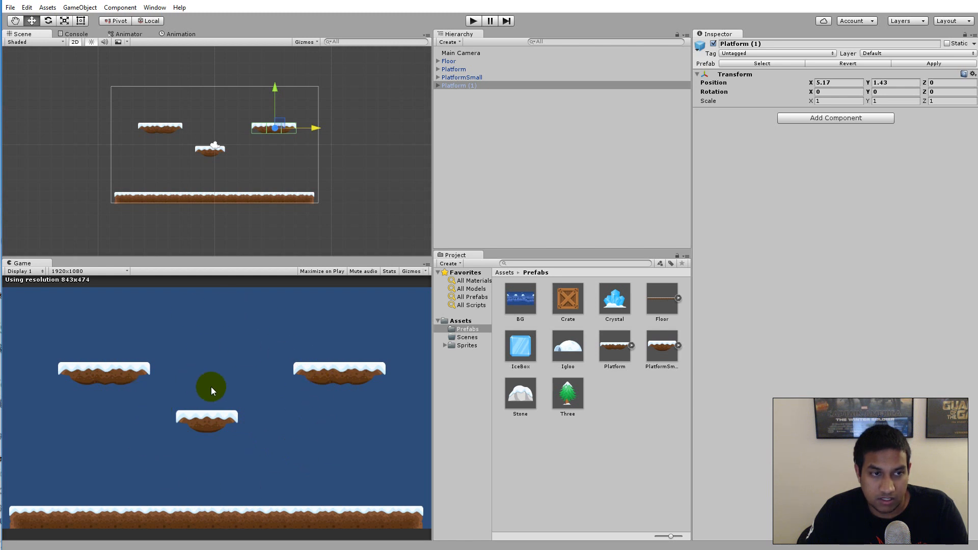
mouse_move(161, 289)
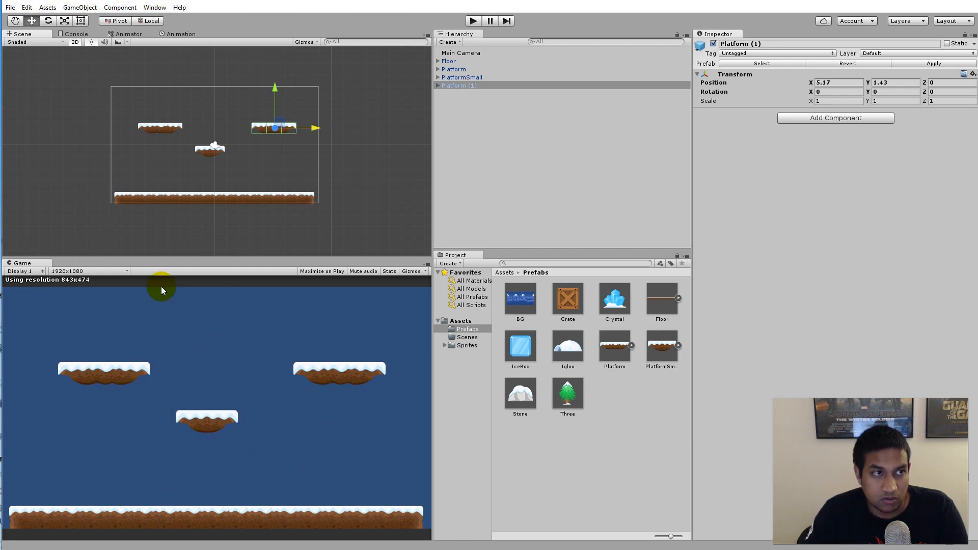
Save the floor-and-platforms layout under the new name 'BaseScene'.
left_click(9, 6)
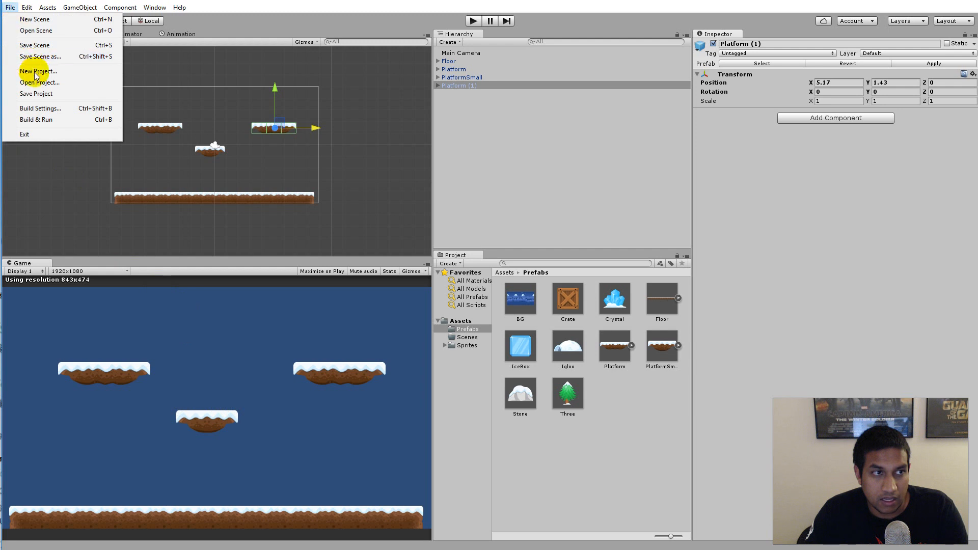
left_click(34, 45)
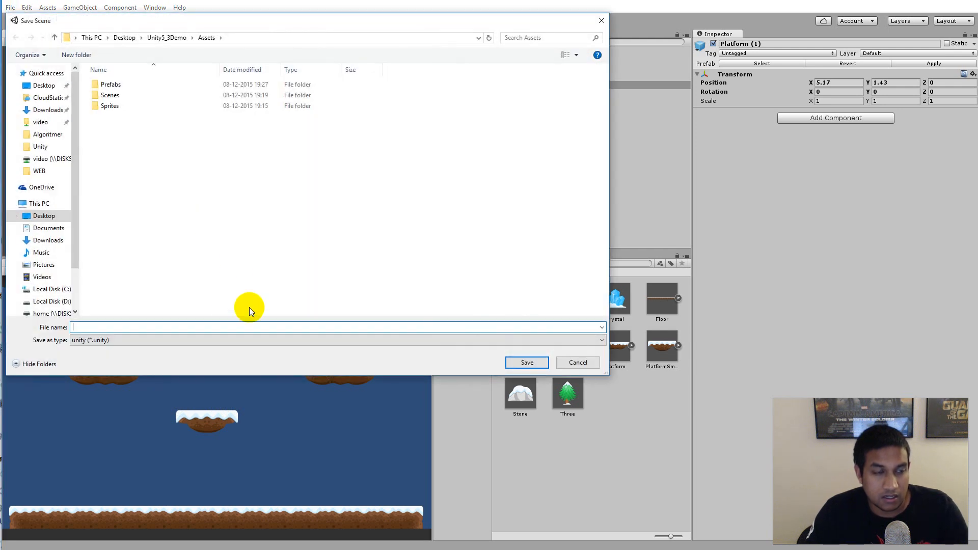
type("Base")
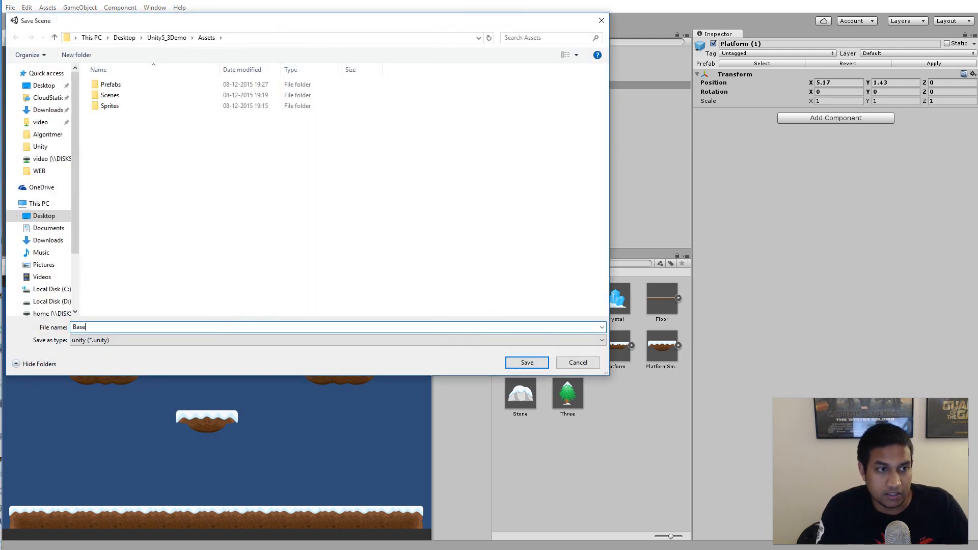
type("Scene")
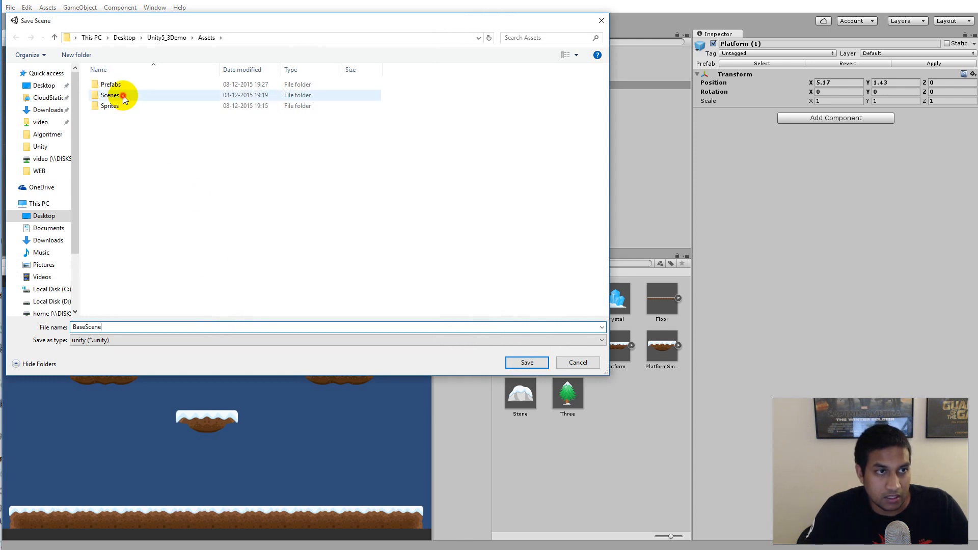
left_click(526, 362)
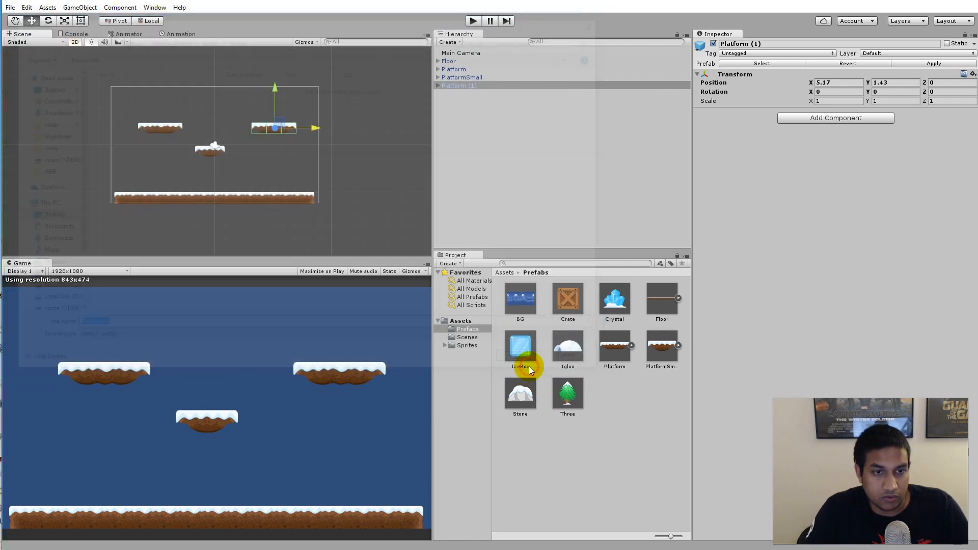
Check the saved BaseScene file in the Scenes folder, then return to the prefabs folder.
left_click(467, 337)
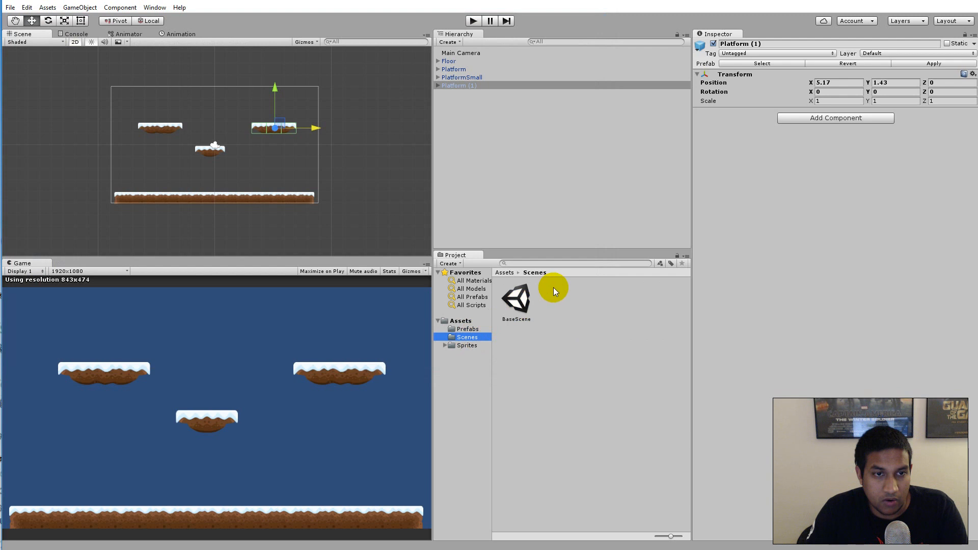
left_click(515, 296)
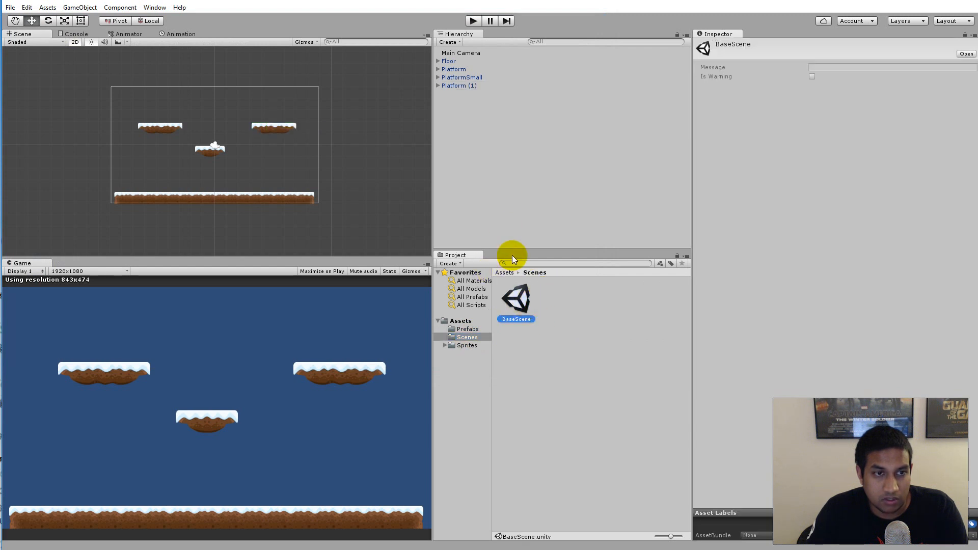
left_click(467, 329)
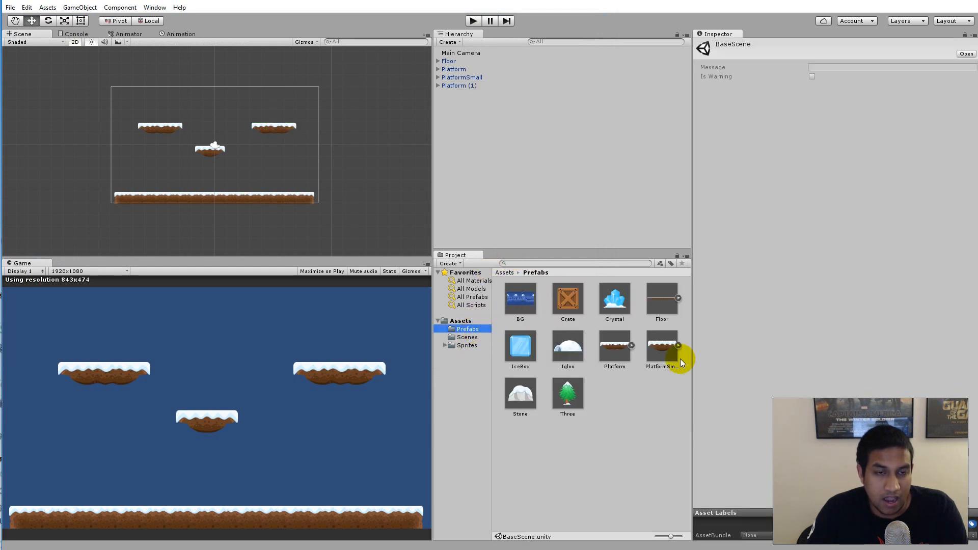
mouse_move(613, 347)
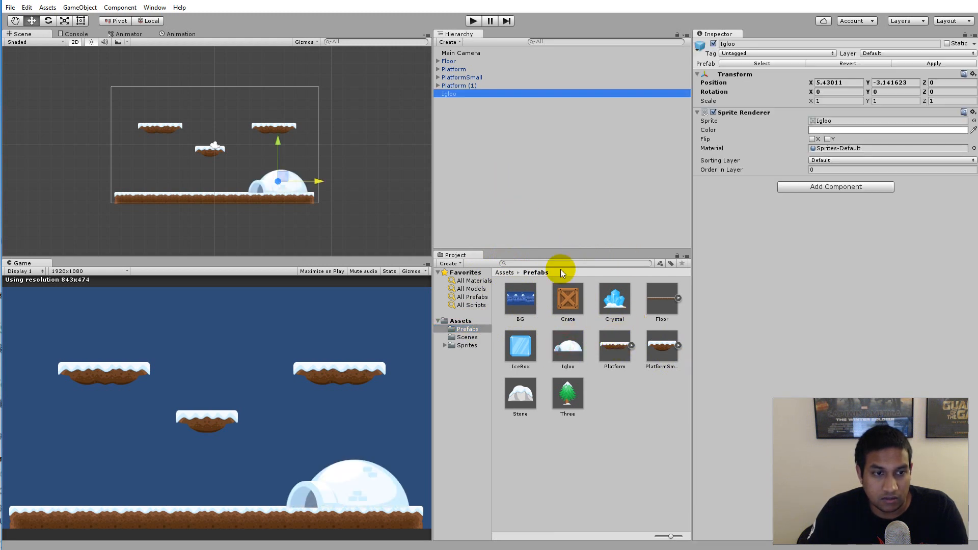
mouse_move(510, 187)
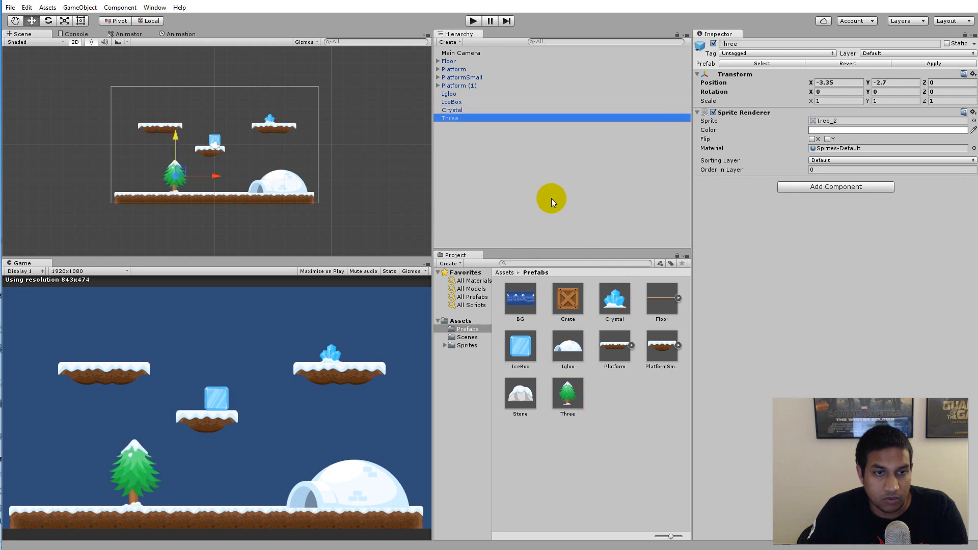
mouse_move(520, 346)
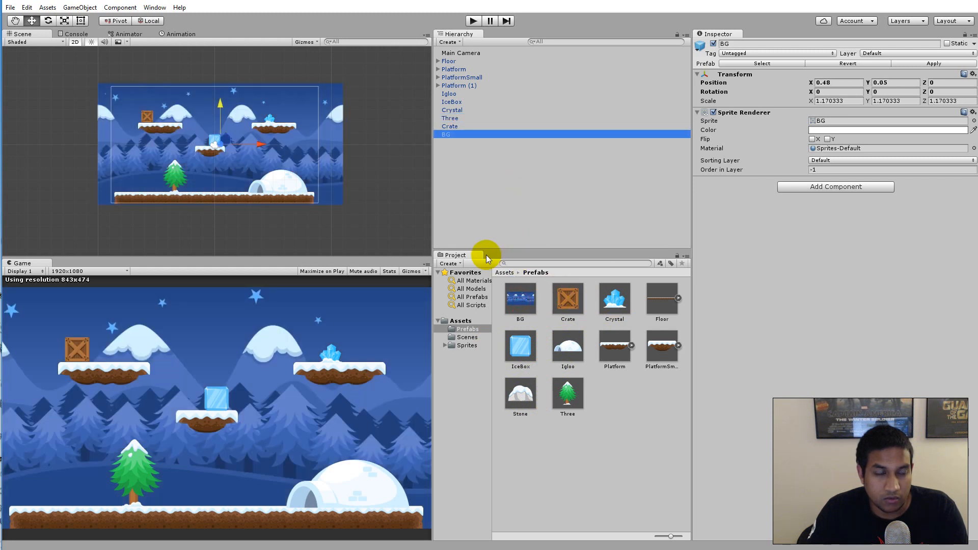
Place the SnowMan sprite from Sprites/Object along the floor at the lower left.
left_click(467, 346)
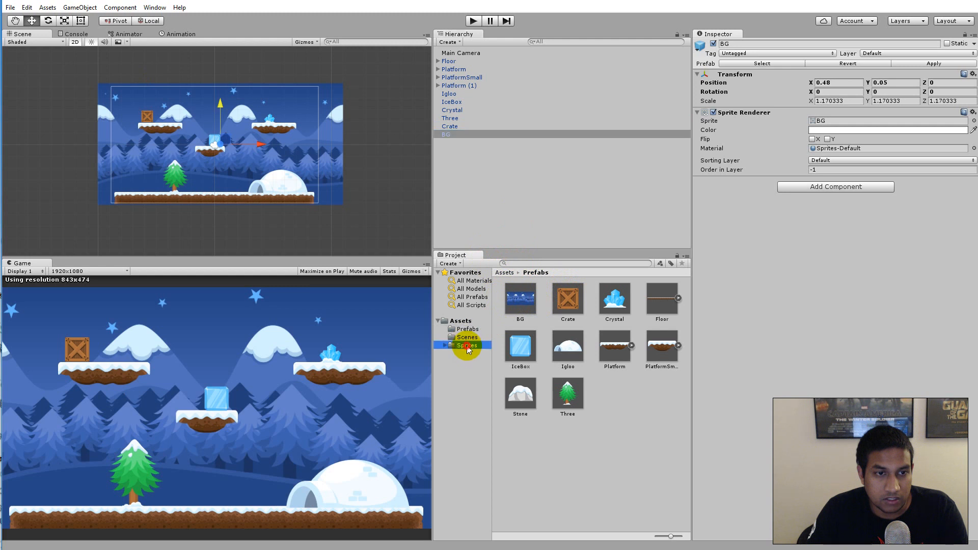
left_click(473, 361)
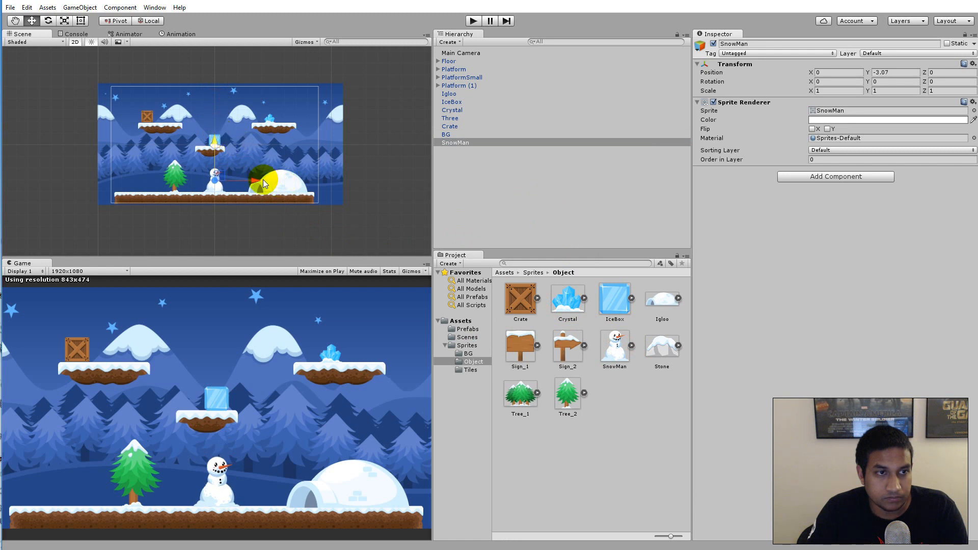
left_click_drag(262, 183, 268, 128)
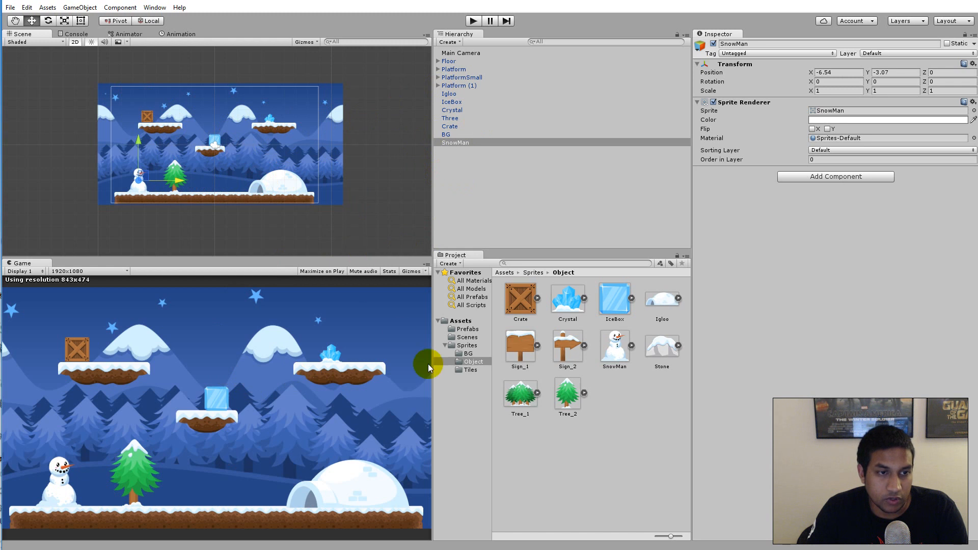
mouse_move(557, 420)
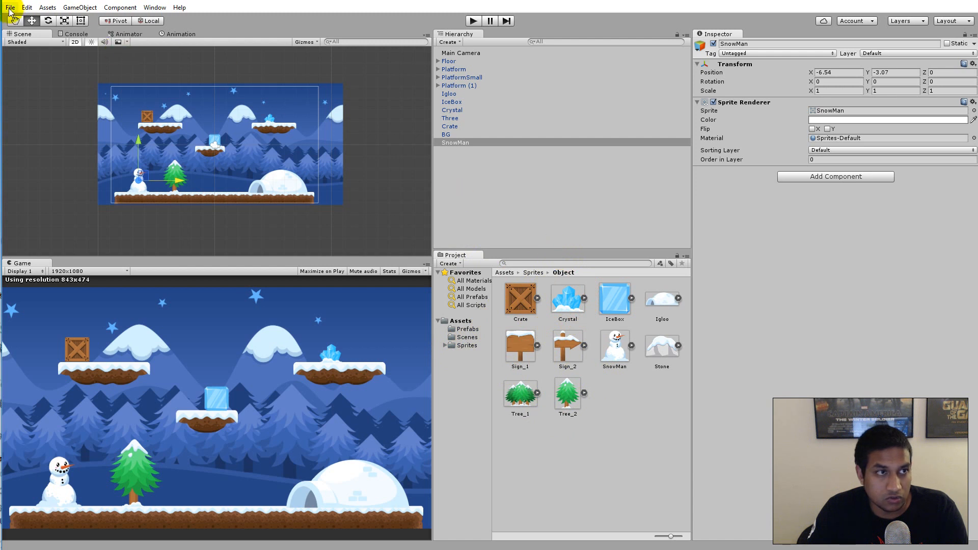
Save the decorated level as 'Level1' in the Scenes folder using Save Scene as.
left_click(9, 6)
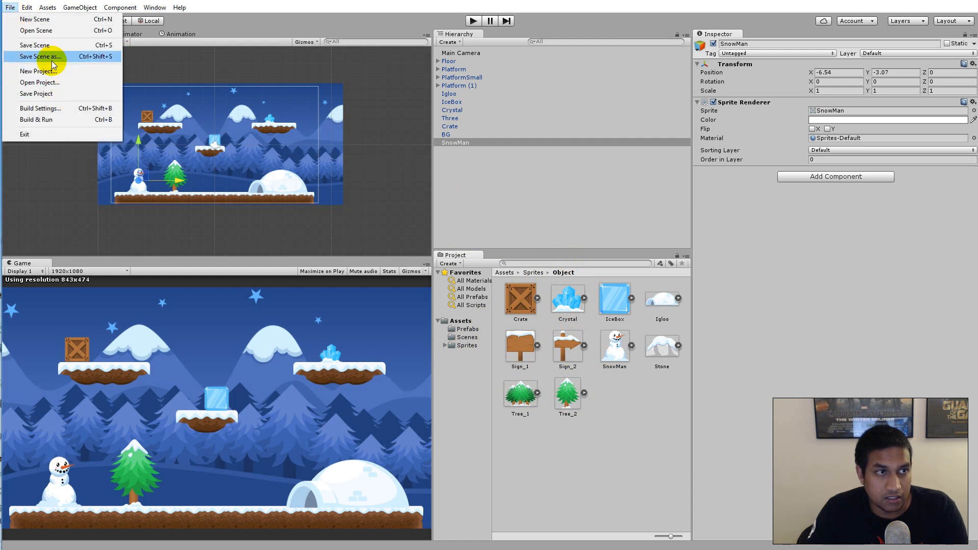
left_click(38, 57)
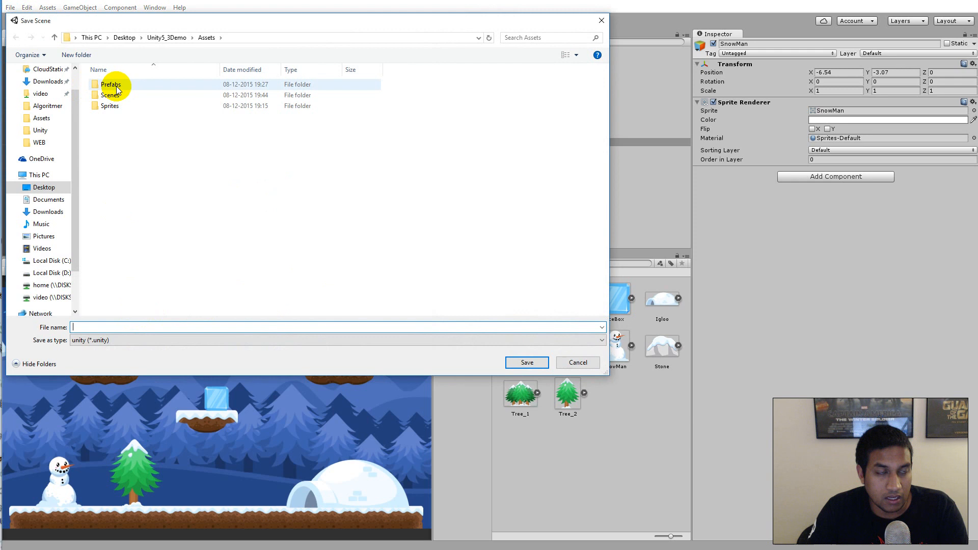
double_click(110, 94)
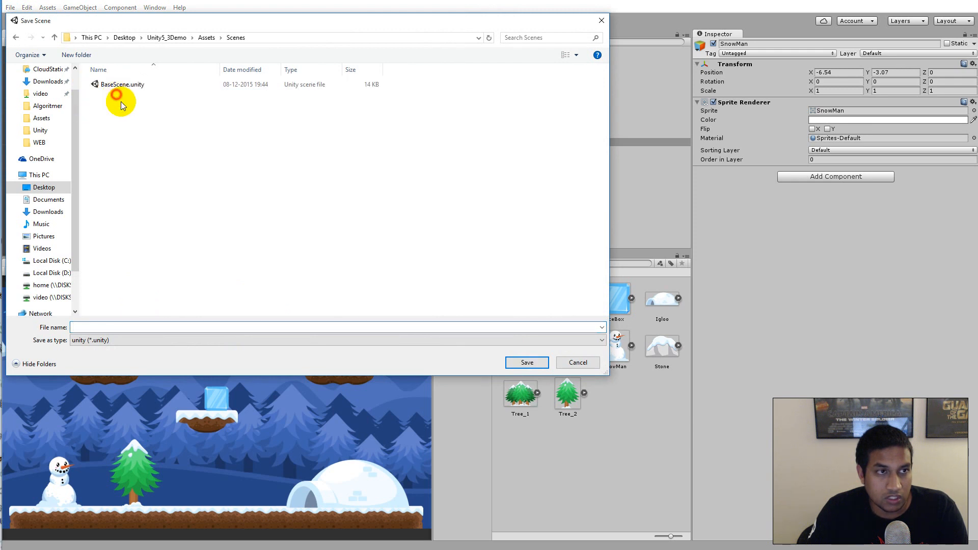
type("L")
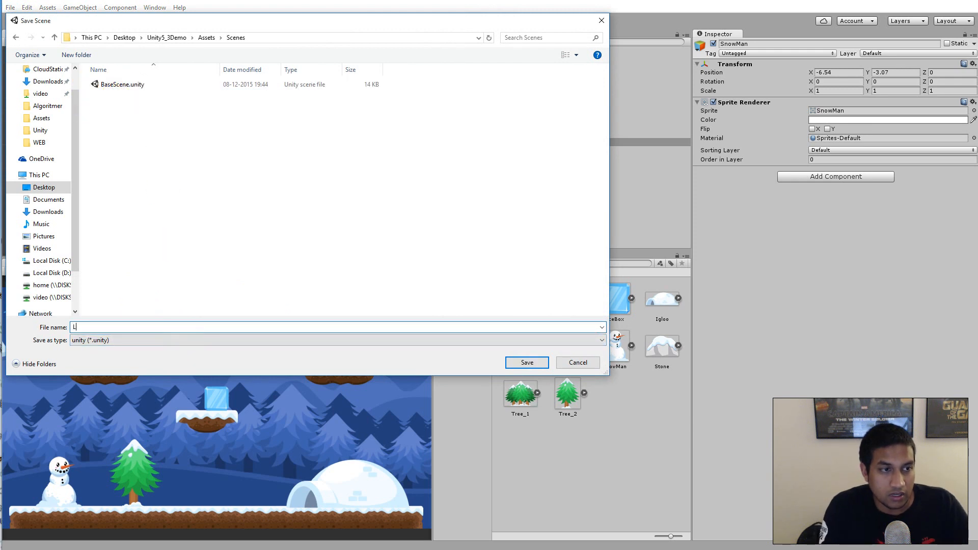
type("evel1")
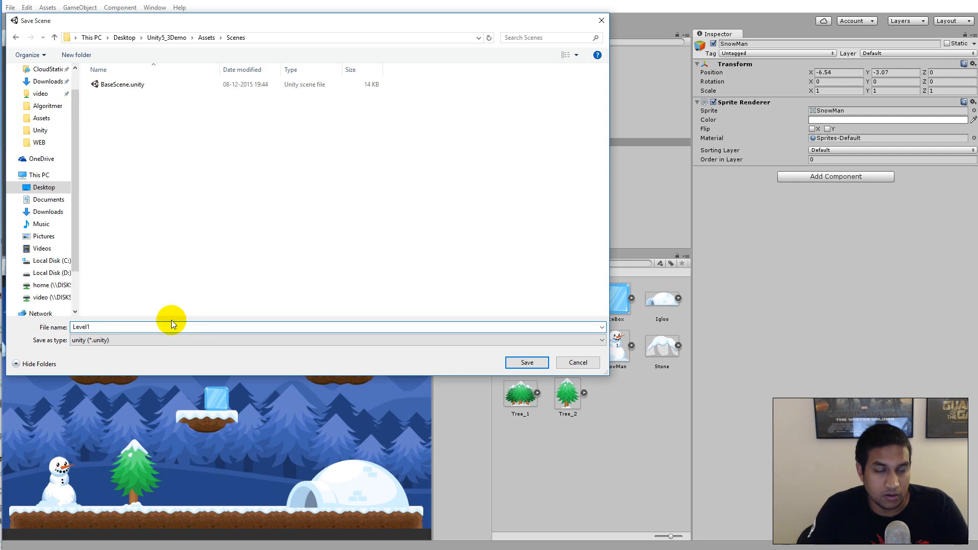
left_click(526, 362)
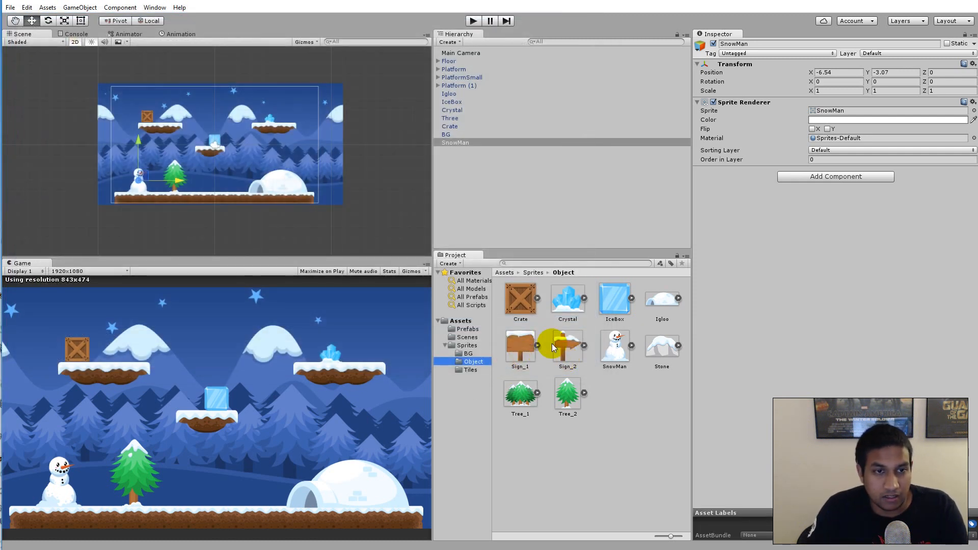
Add BaseScene from Assets/Scenes to the Hierarchy, expand it, and select its Floor.
left_click(520, 300)
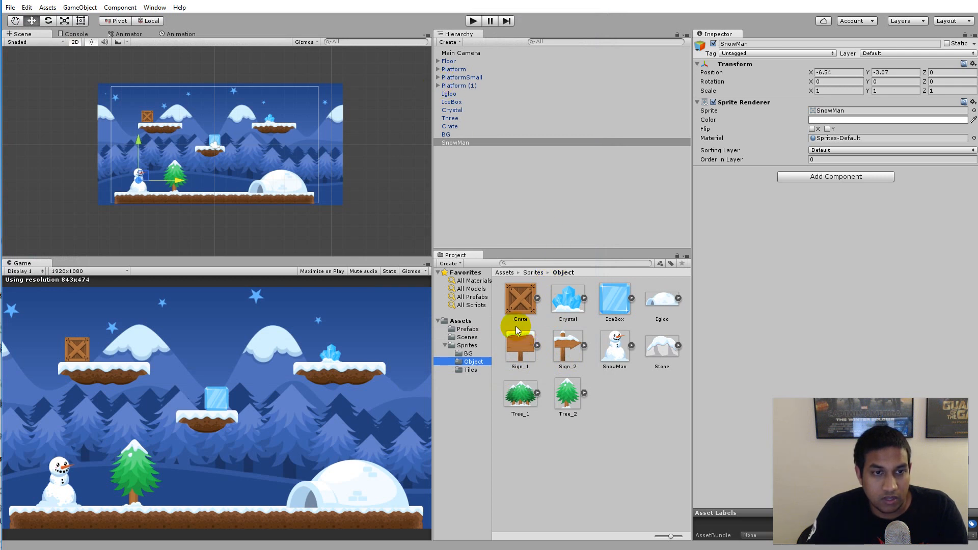
left_click(467, 337)
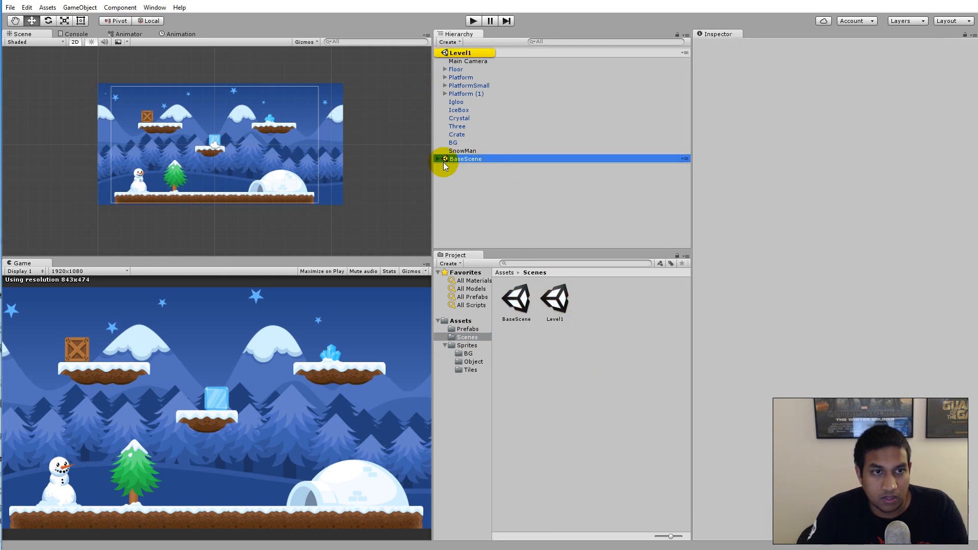
left_click(444, 158)
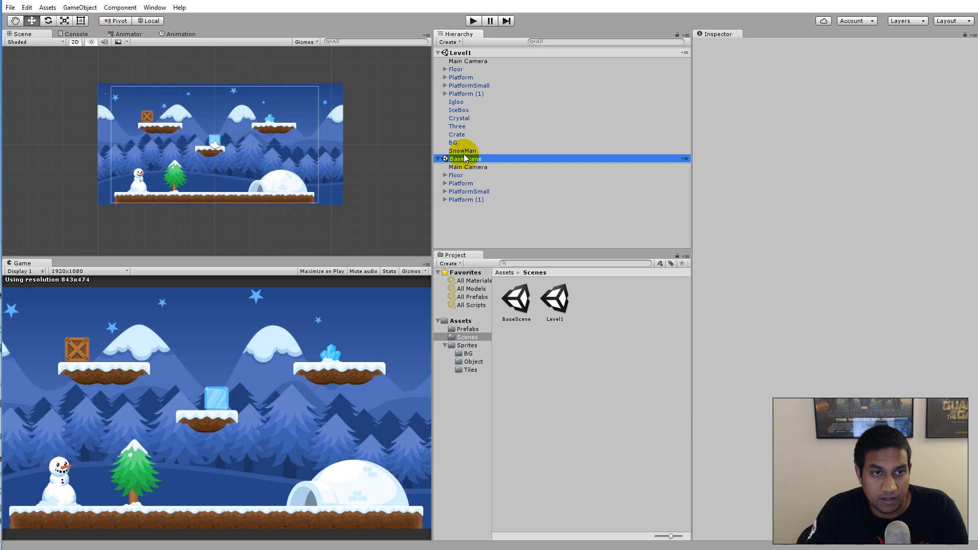
left_click(456, 175)
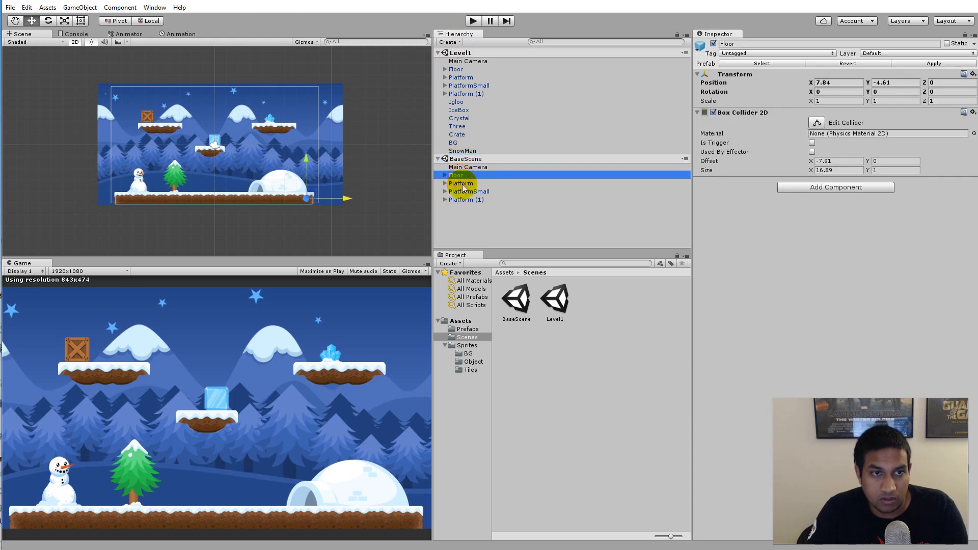
Compare BaseScene's Platform and Main Camera objects, ending on the Platform's transform.
left_click(460, 183)
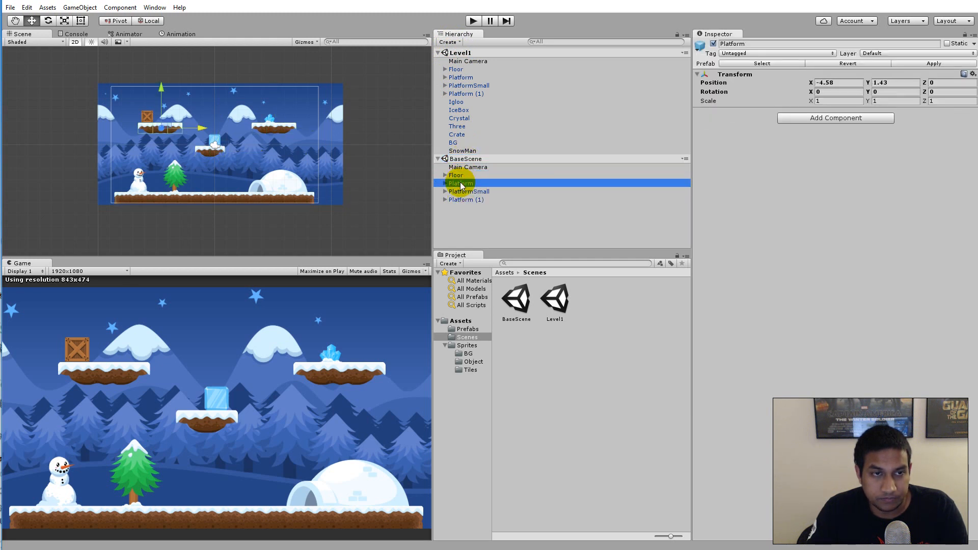
left_click(467, 167)
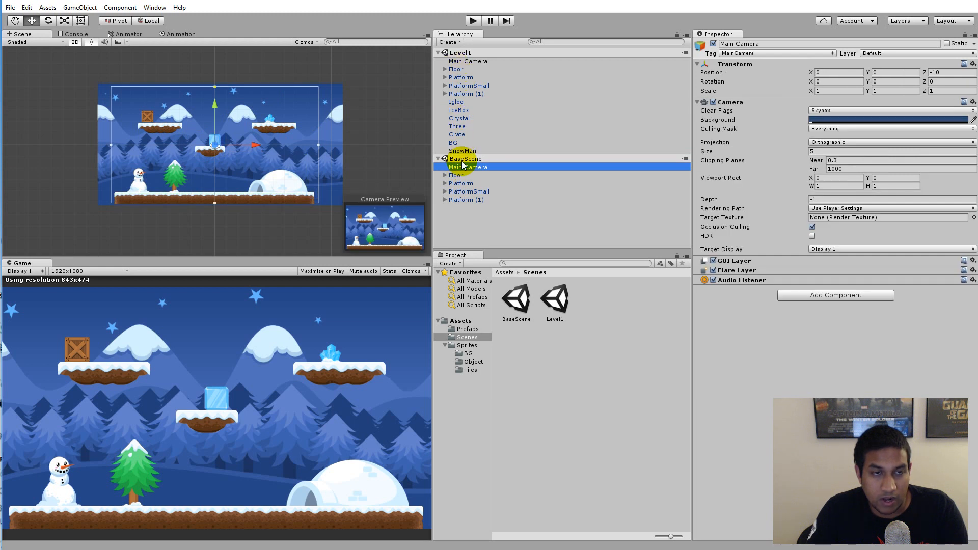
left_click(461, 182)
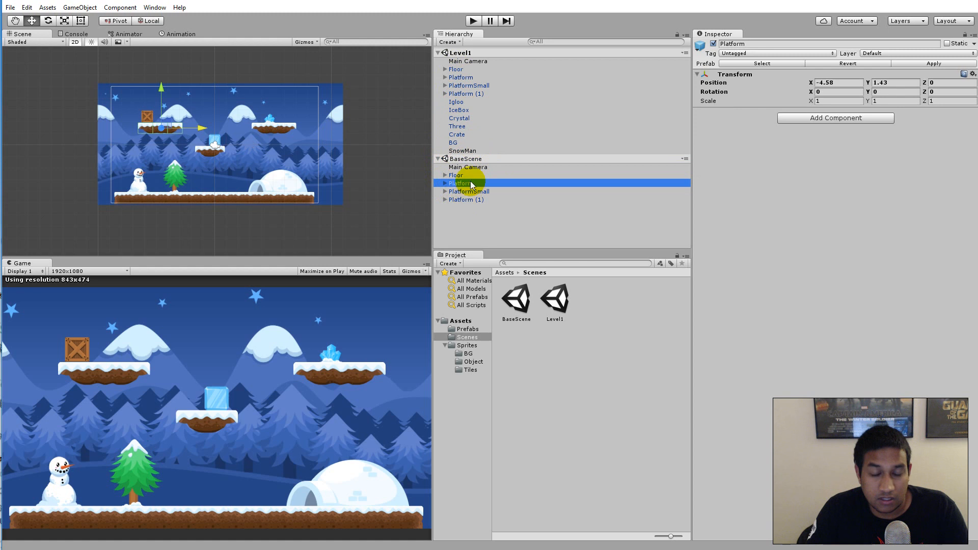
mouse_move(466, 94)
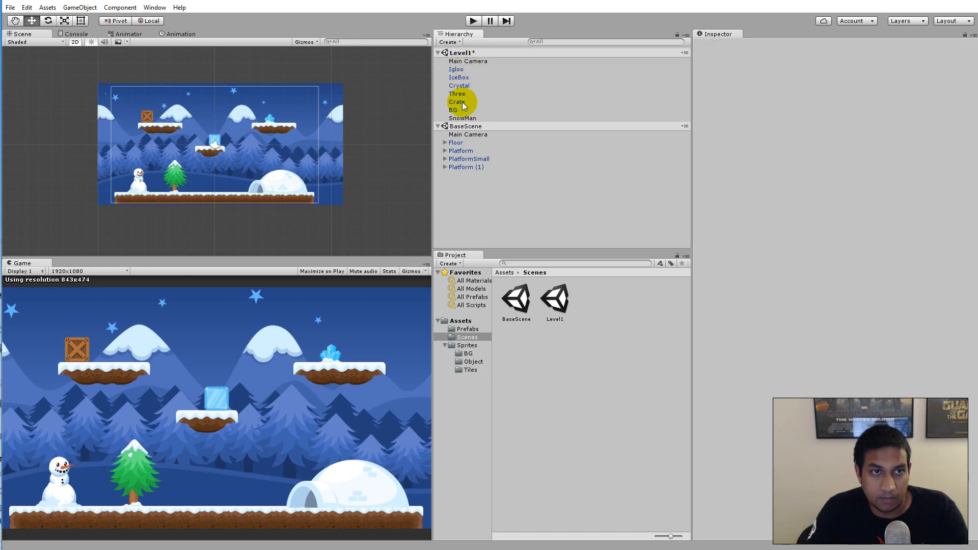
mouse_move(481, 84)
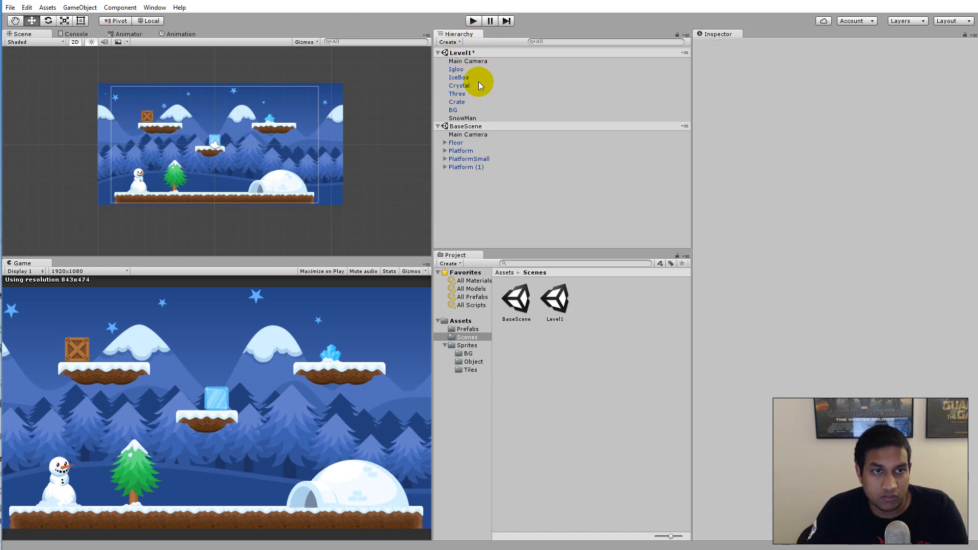
mouse_move(493, 156)
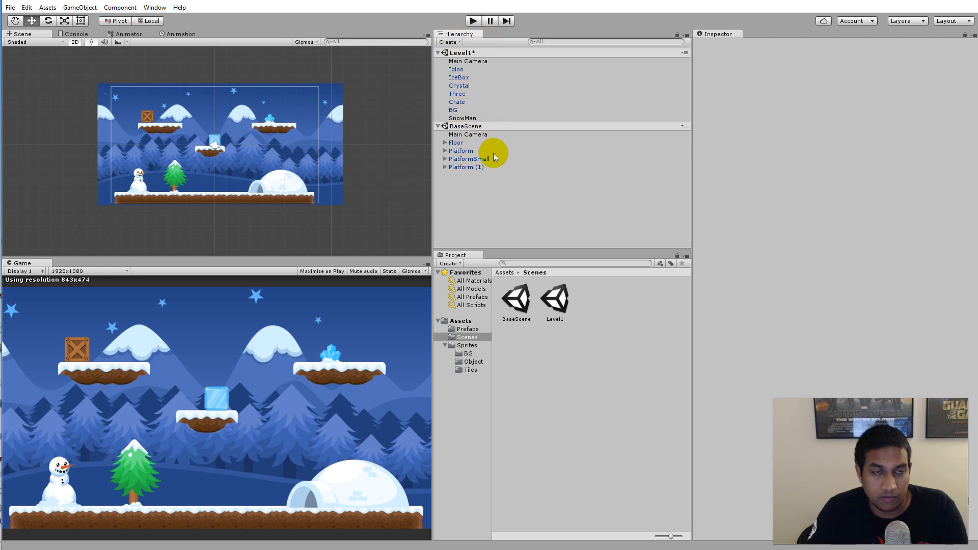
mouse_move(585, 235)
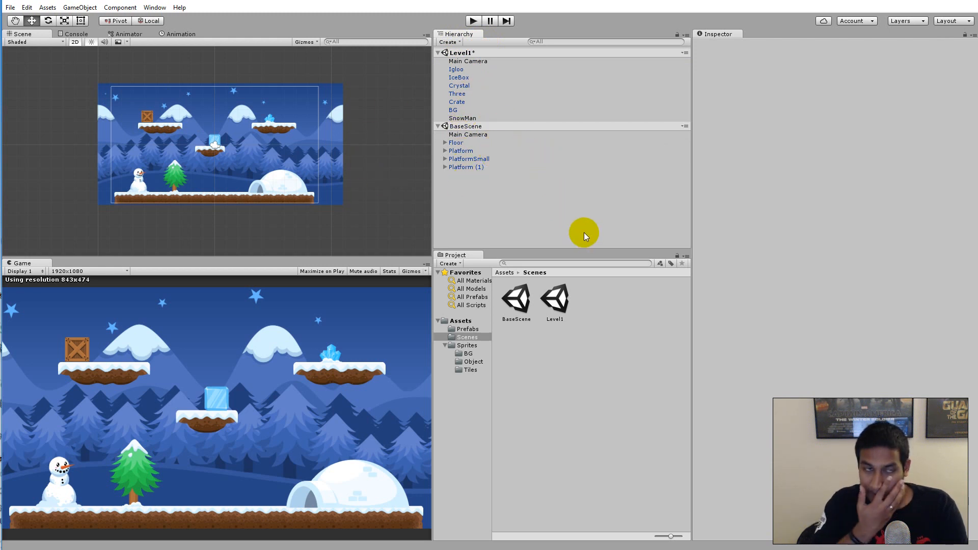
mouse_move(463, 167)
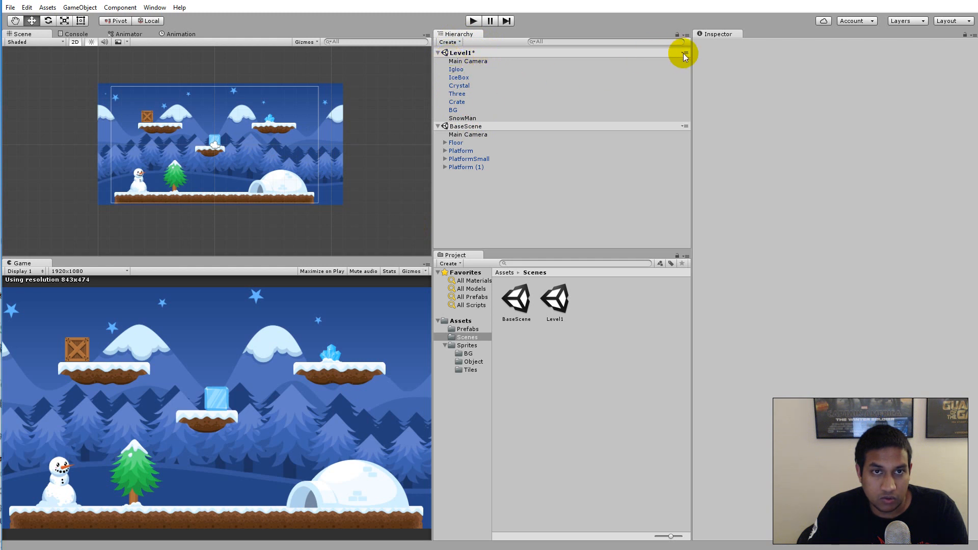
Unload Level1 from its scene options, answering the unsaved-changes prompt.
left_click(684, 52)
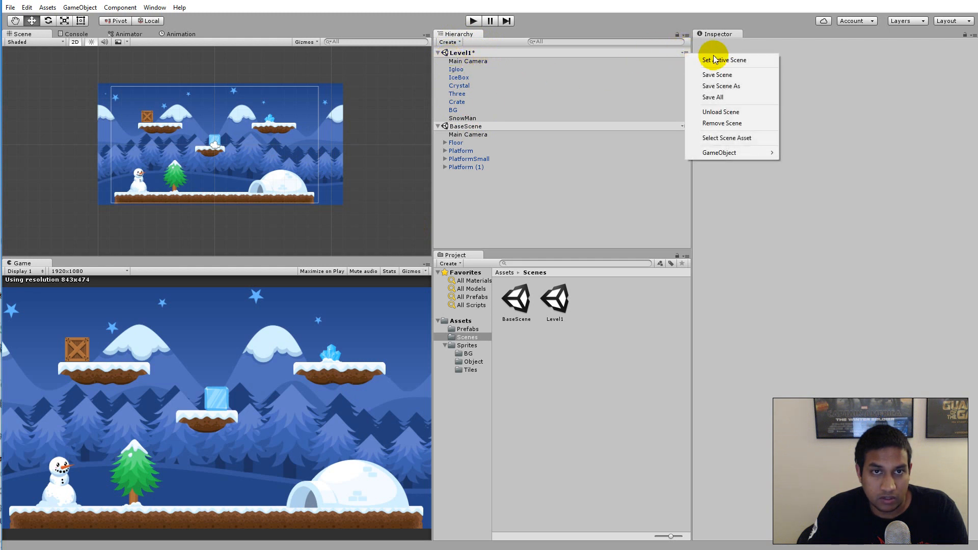
mouse_move(729, 60)
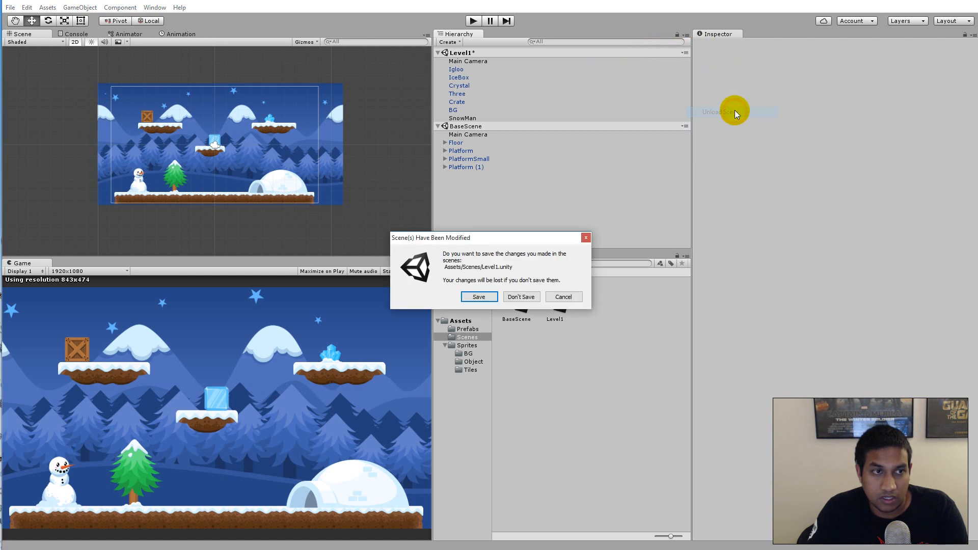
left_click(520, 296)
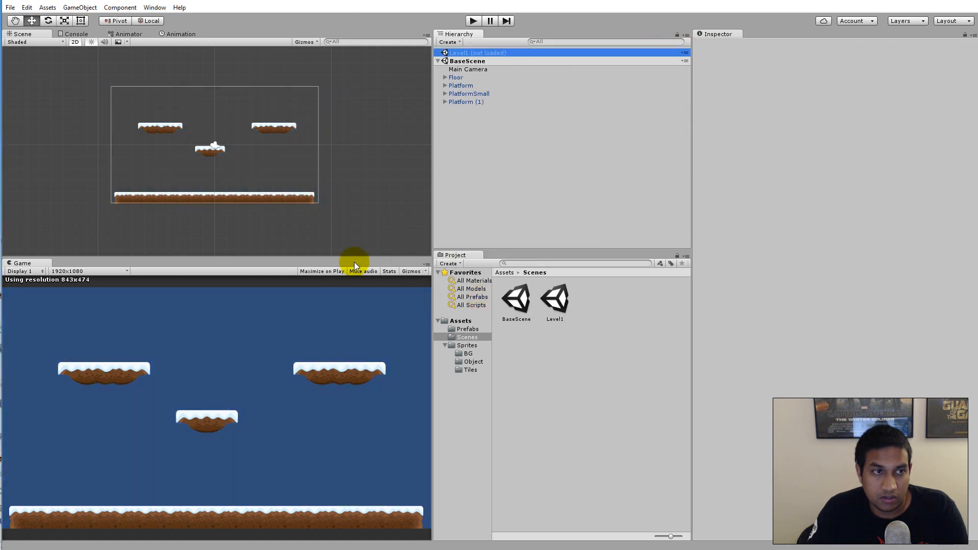
mouse_move(288, 104)
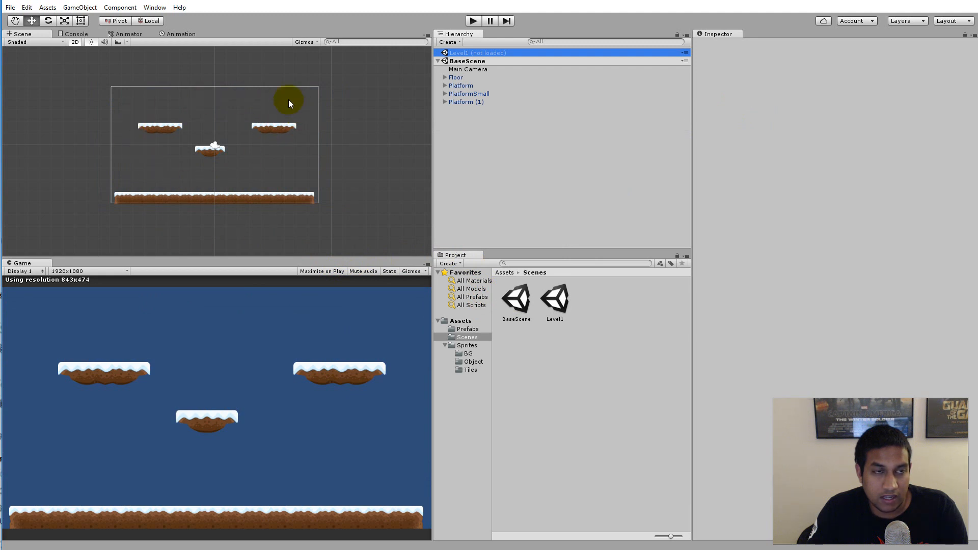
mouse_move(254, 127)
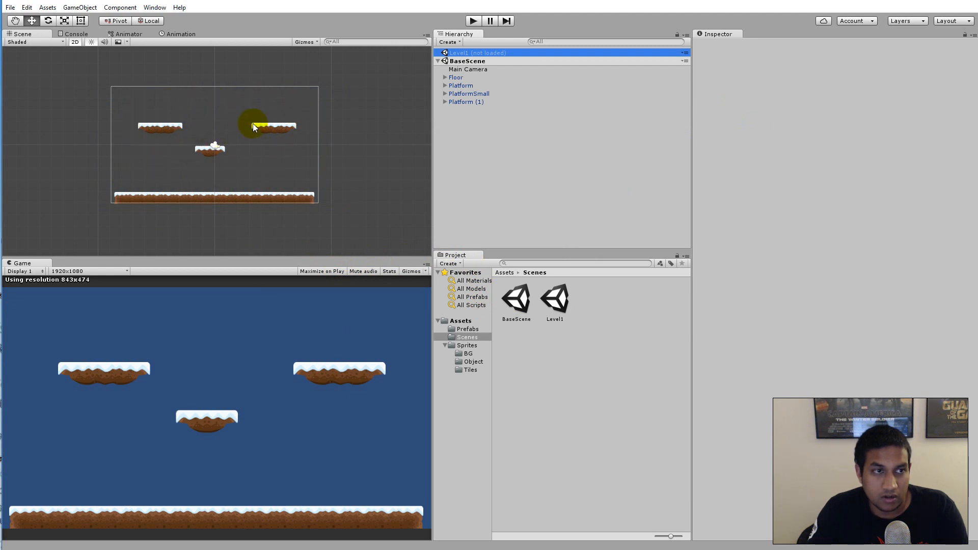
mouse_move(475, 119)
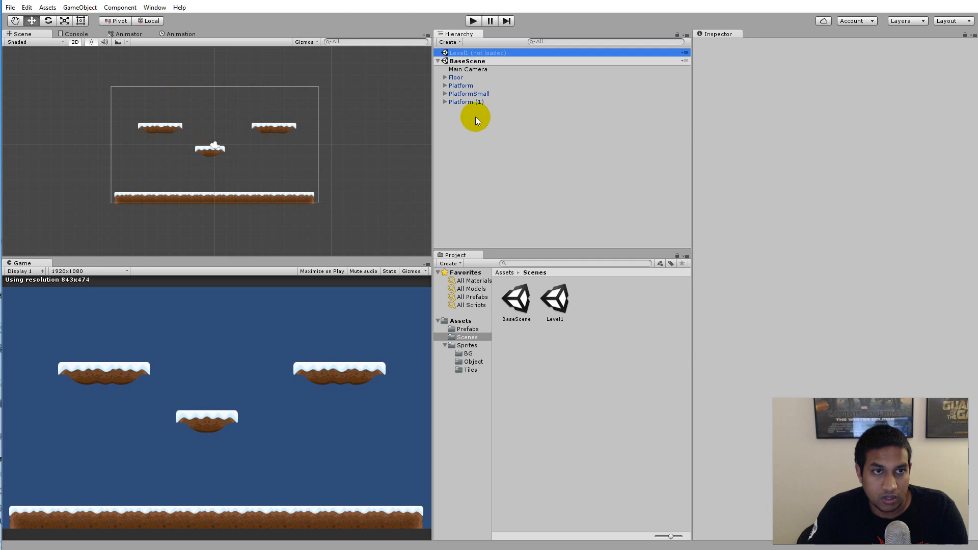
mouse_move(495, 102)
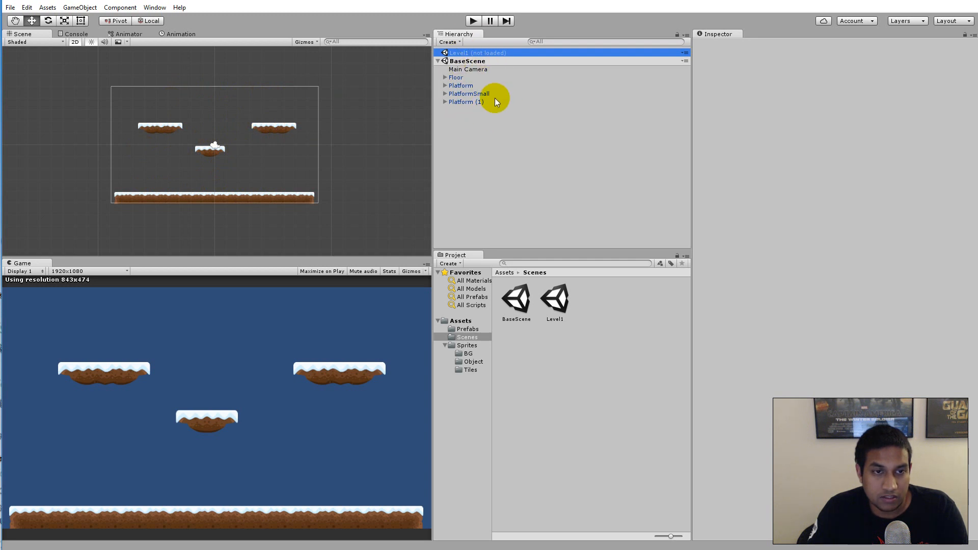
Load Level1 from its scene options menu and collapse BaseScene's object list.
left_click(686, 52)
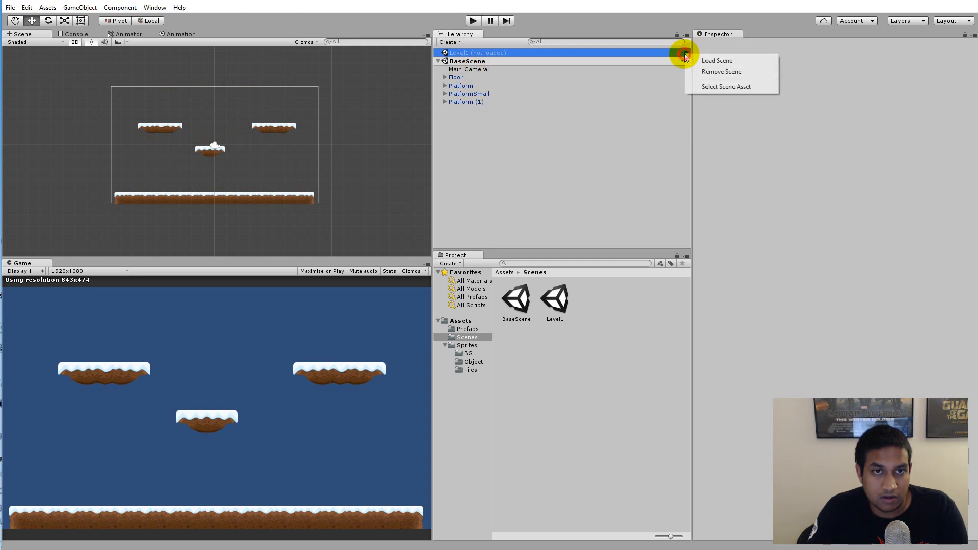
mouse_move(747, 60)
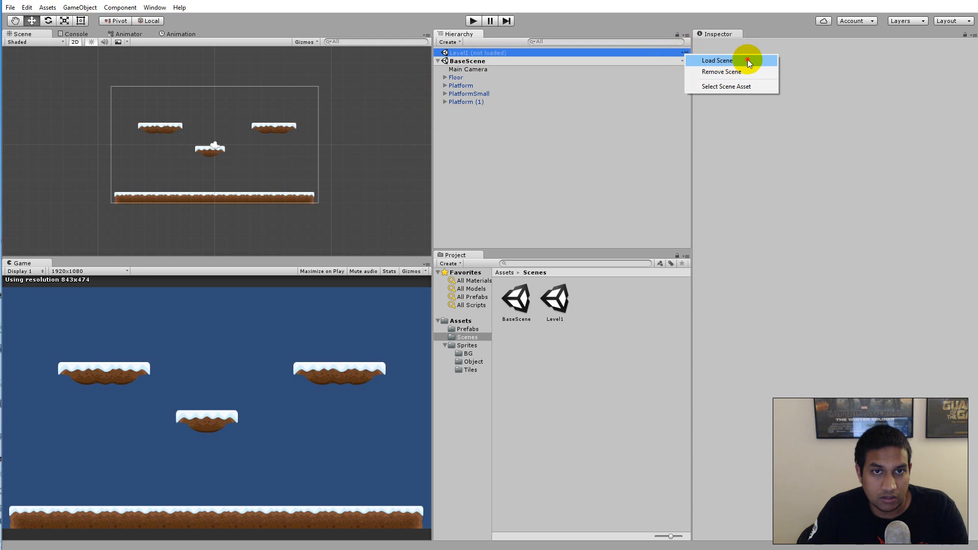
left_click(717, 60)
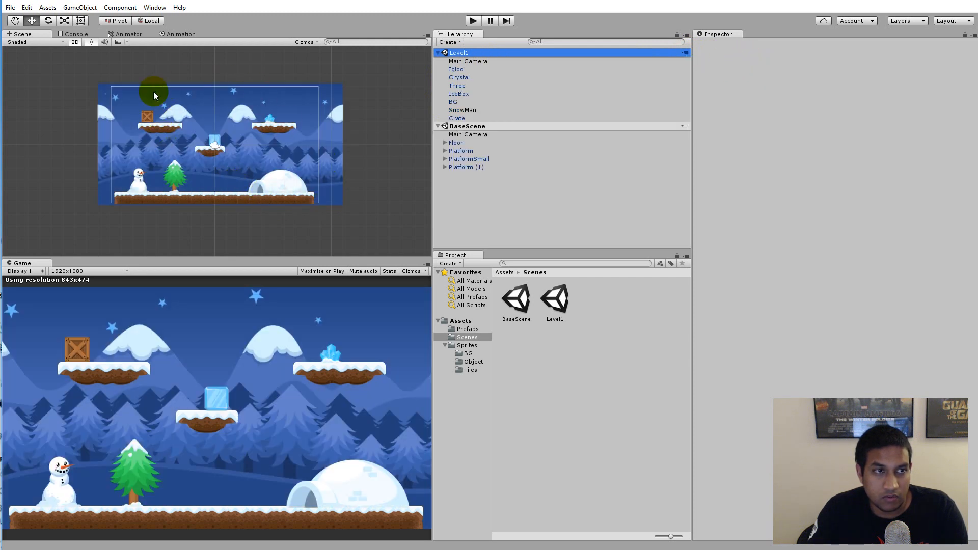
mouse_move(333, 197)
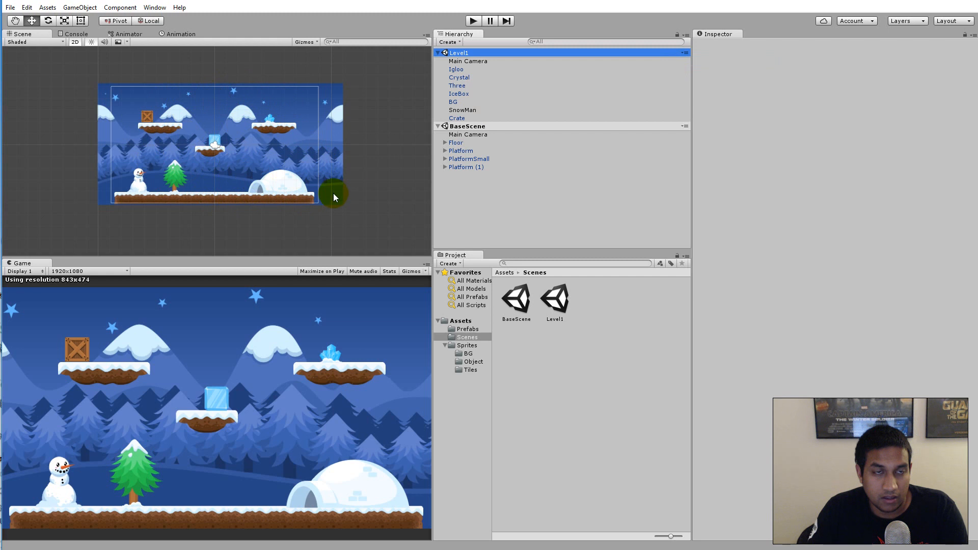
mouse_move(439, 159)
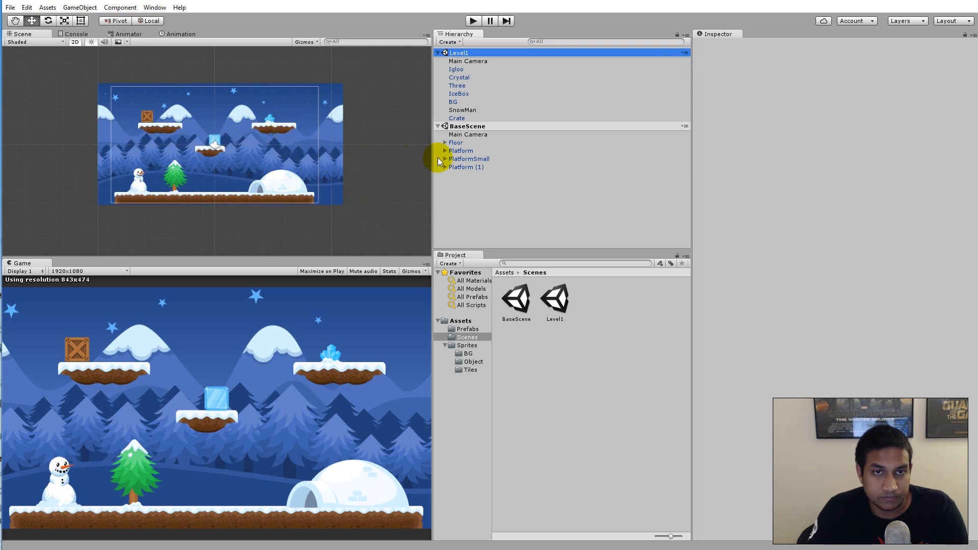
mouse_move(473, 156)
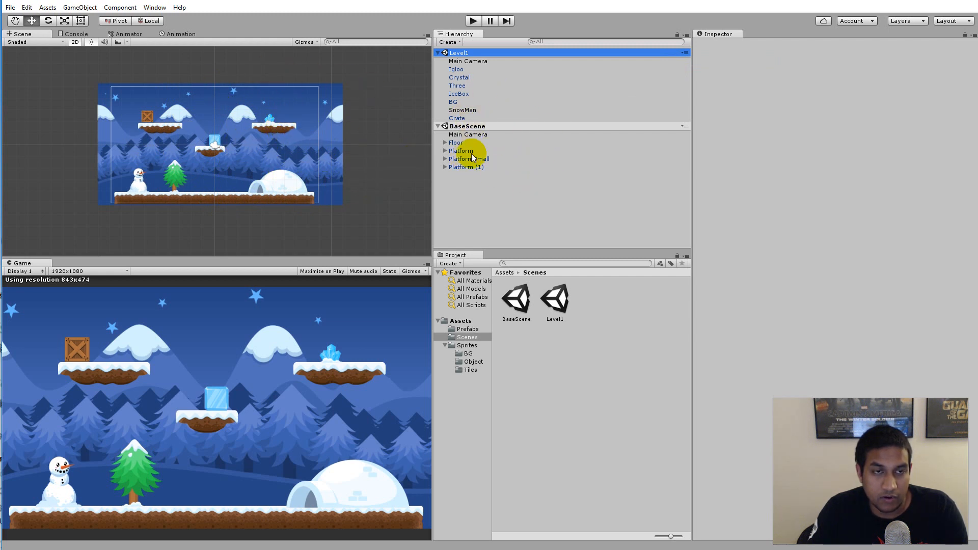
mouse_move(539, 119)
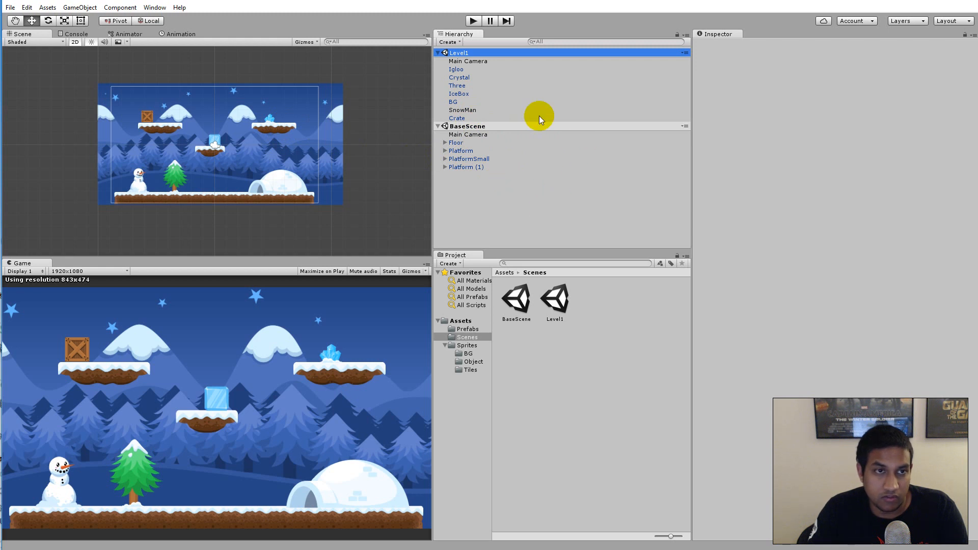
mouse_move(578, 167)
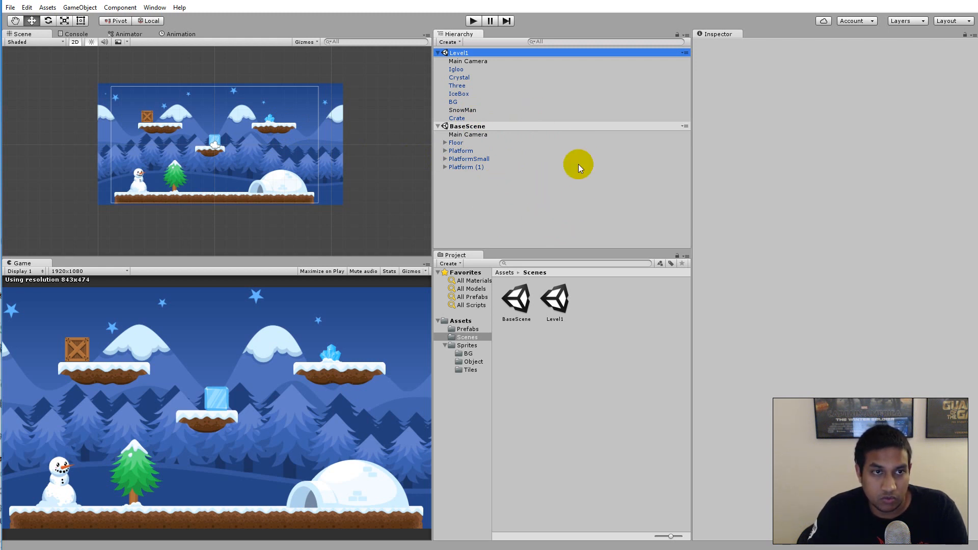
left_click(437, 126)
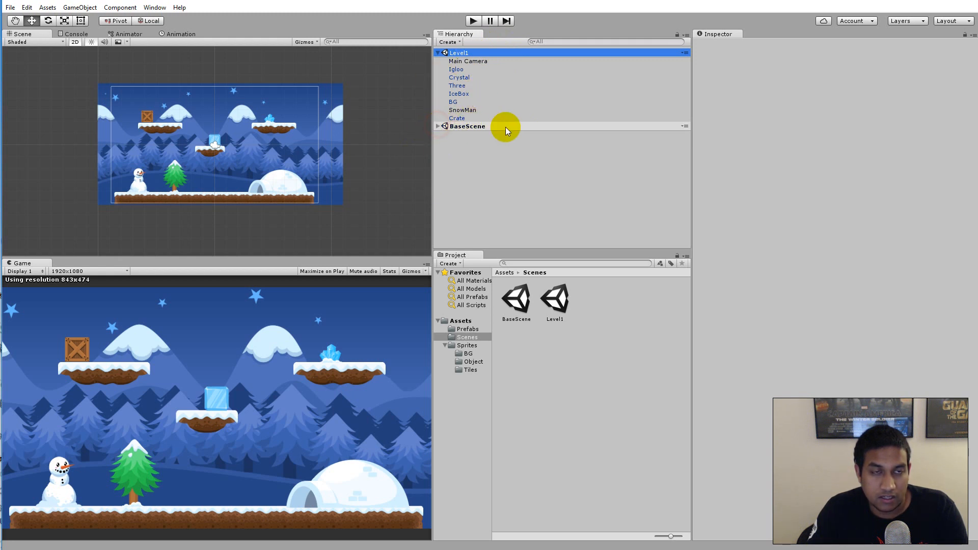
mouse_move(531, 205)
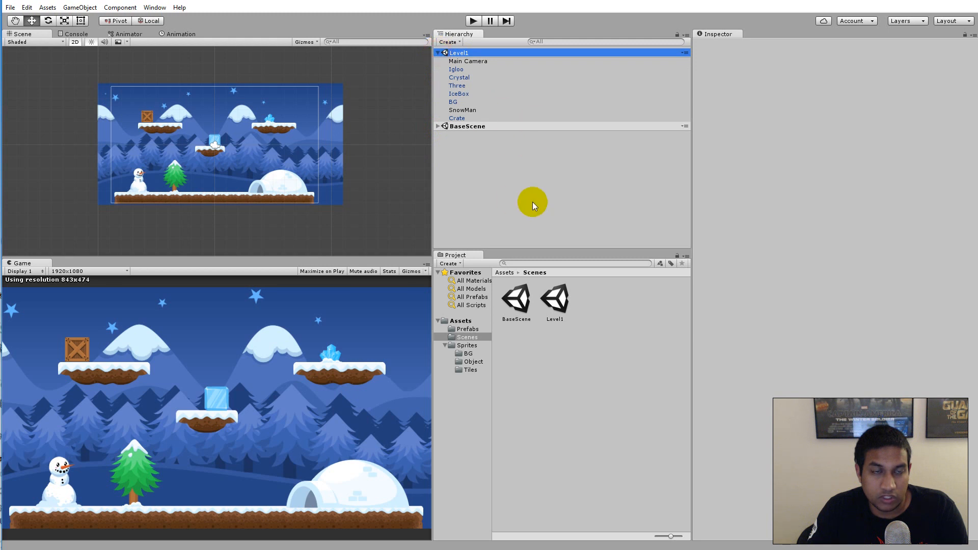
mouse_move(540, 220)
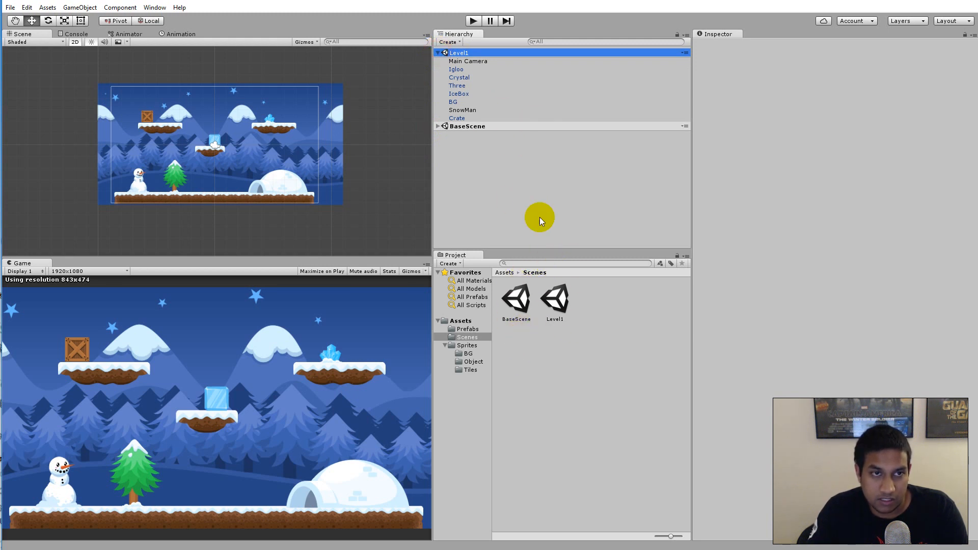
Open Level1 alone, then select both Level1 and BaseScene and open them together.
left_click(554, 300)
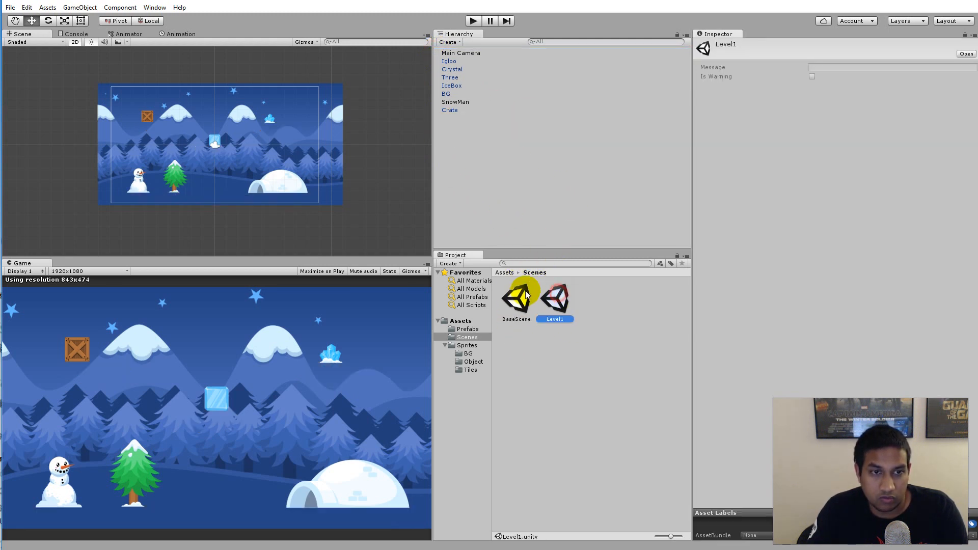
double_click(516, 298)
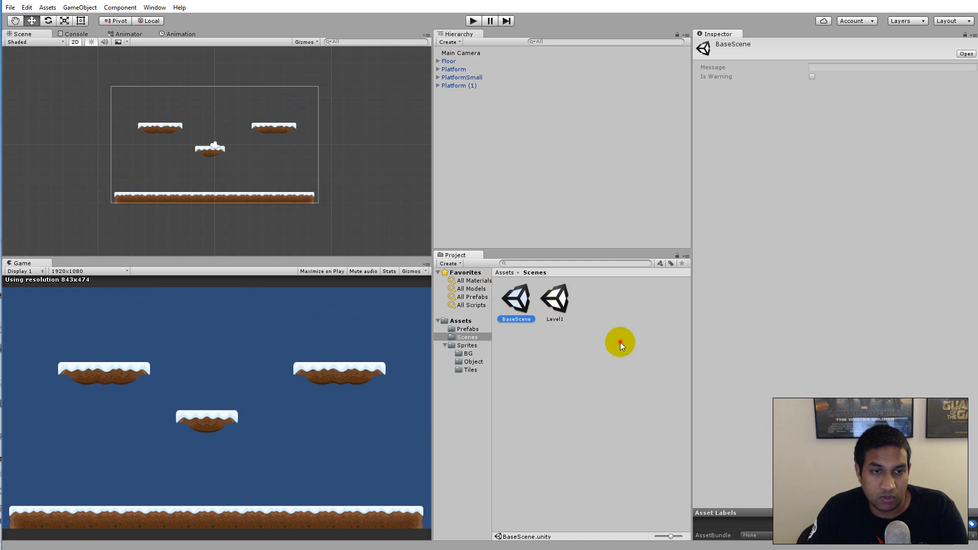
left_click(554, 300)
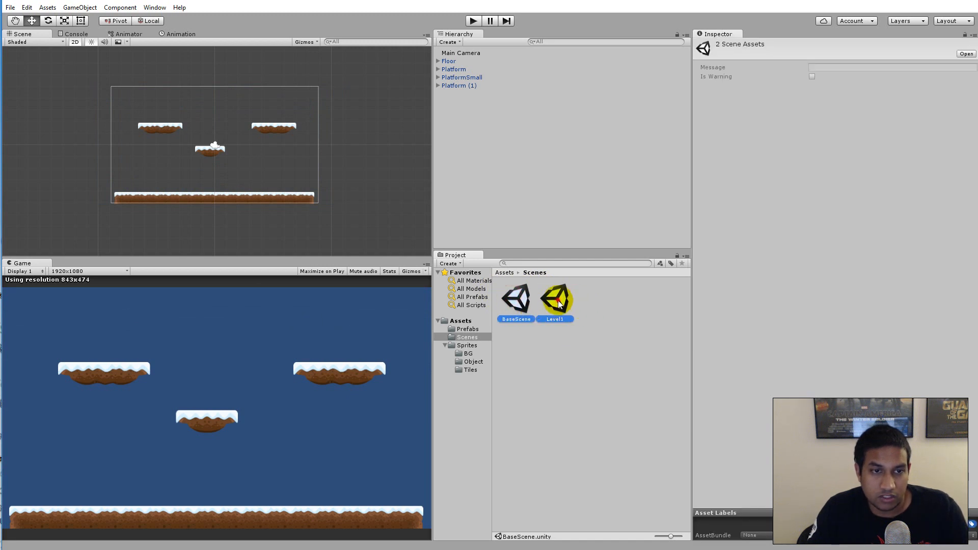
double_click(554, 297)
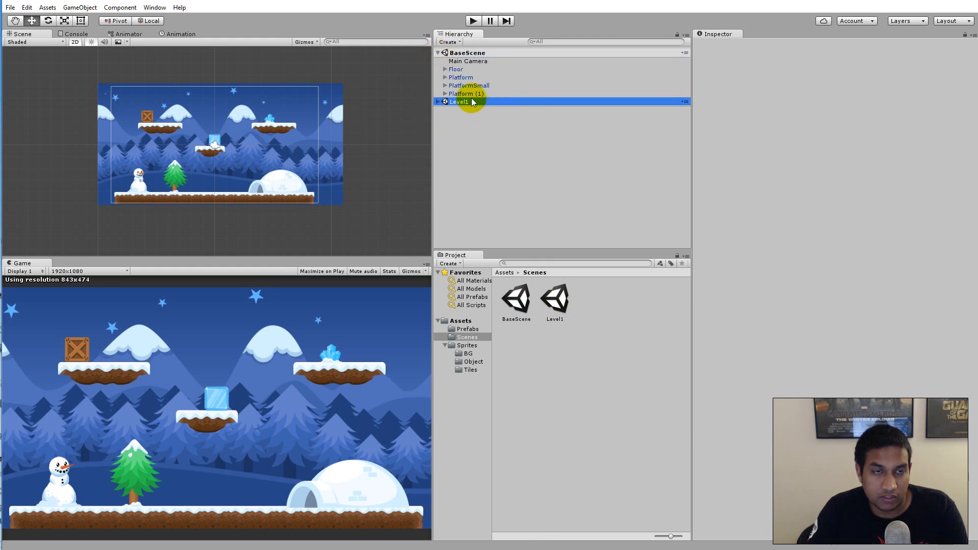
Expand Level1 in the Hierarchy, collapse it, and expand it again to list its decorations.
left_click(445, 102)
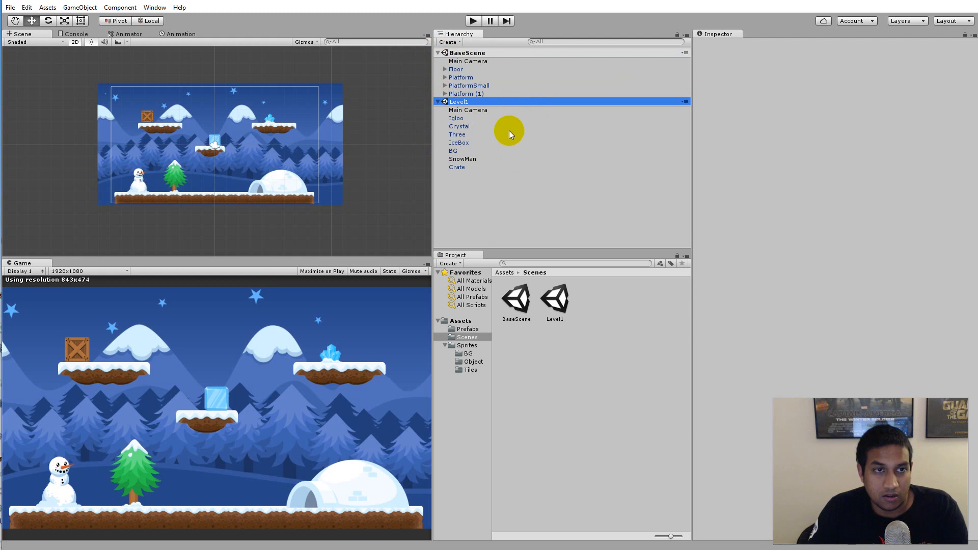
mouse_move(455, 112)
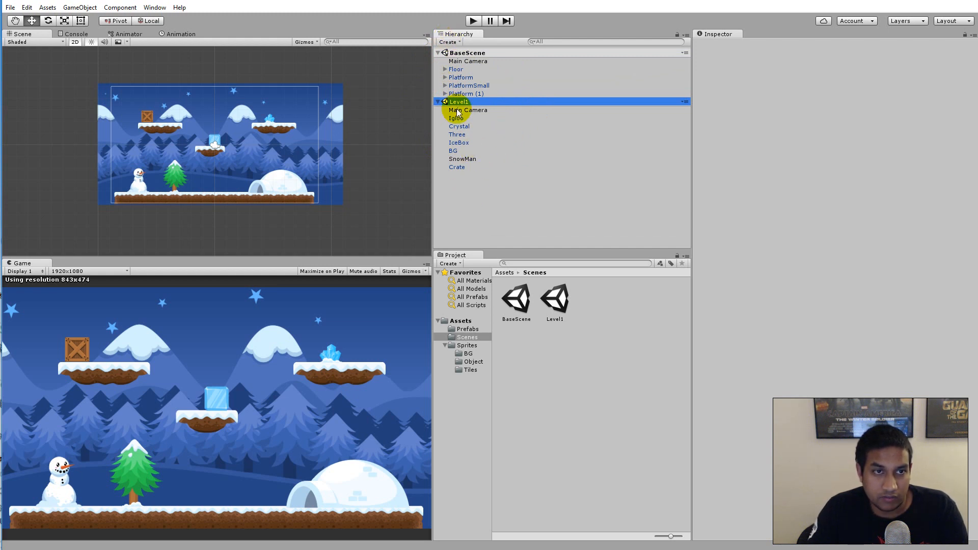
mouse_move(464, 197)
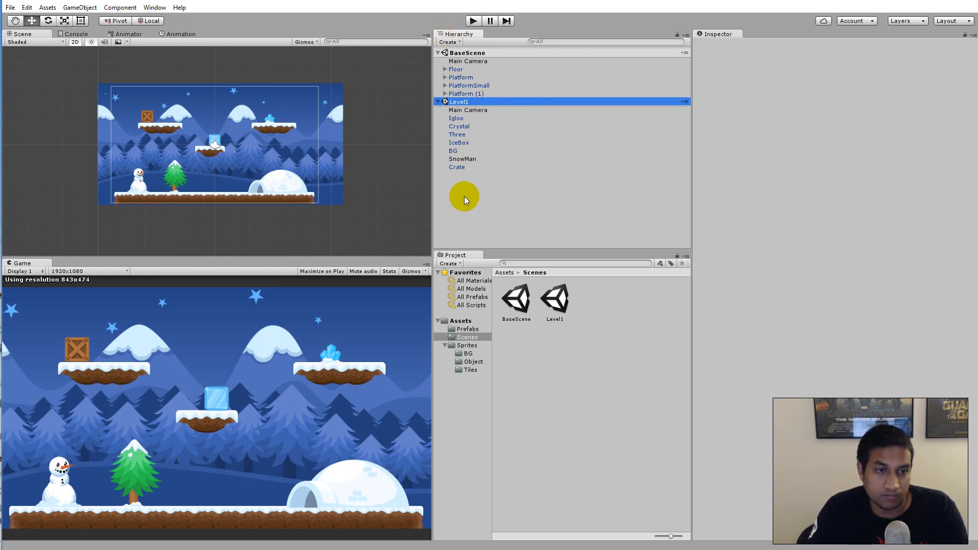
mouse_move(248, 425)
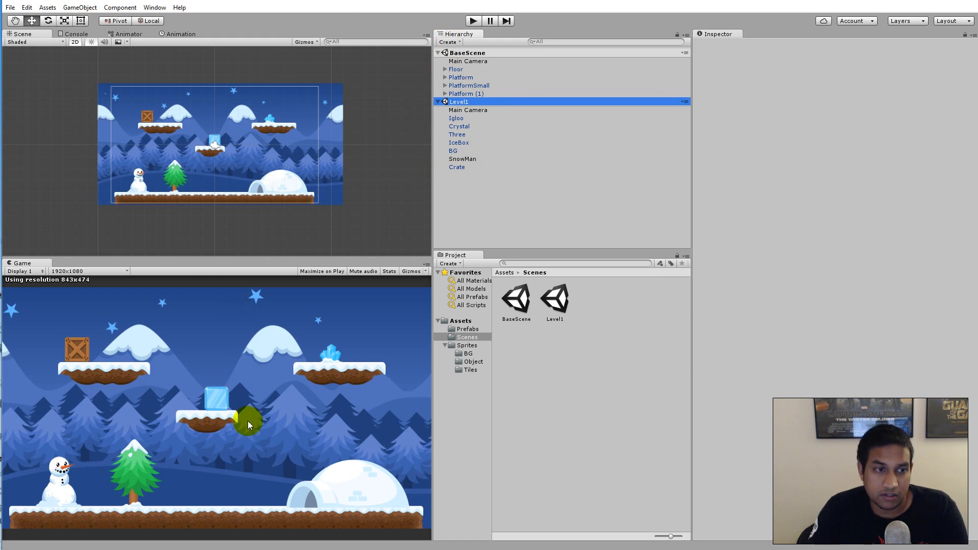
left_click(445, 102)
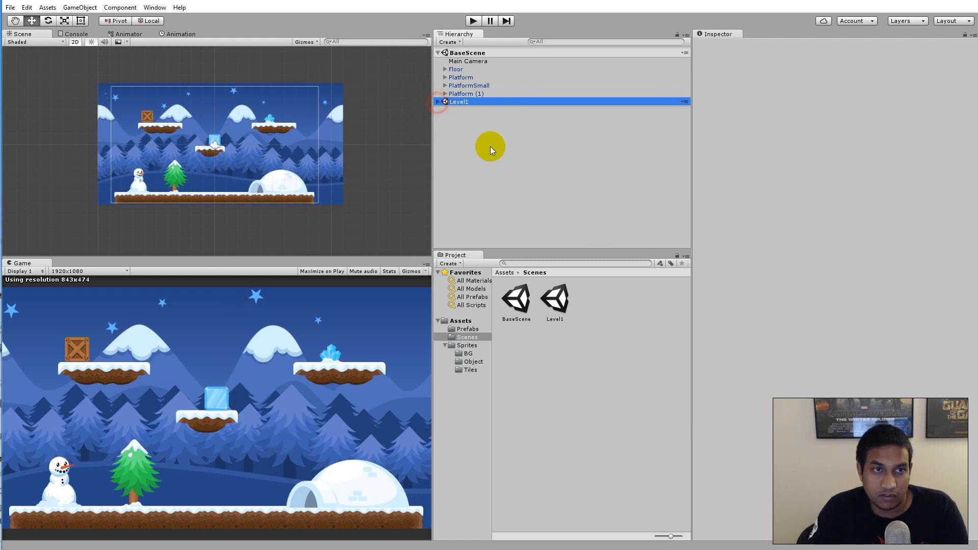
left_click(444, 102)
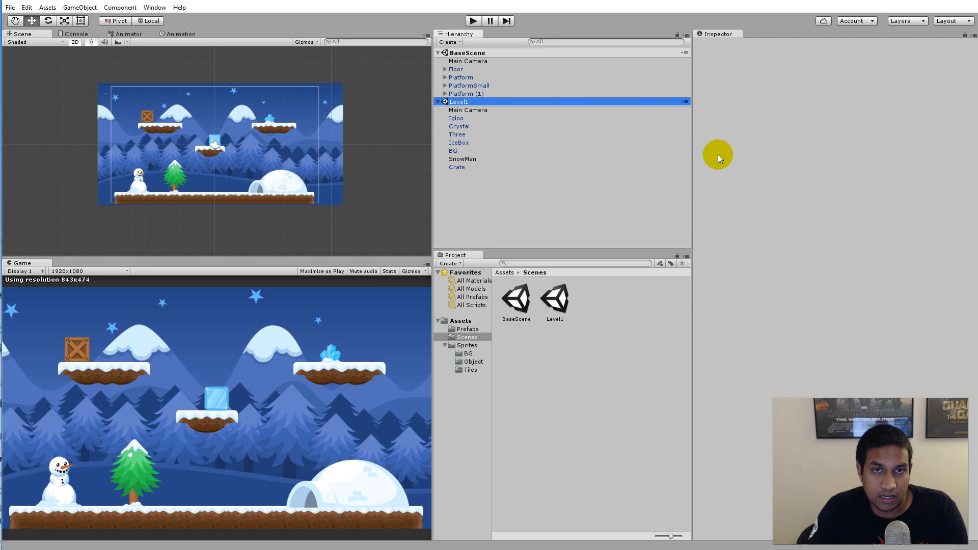
mouse_move(691, 247)
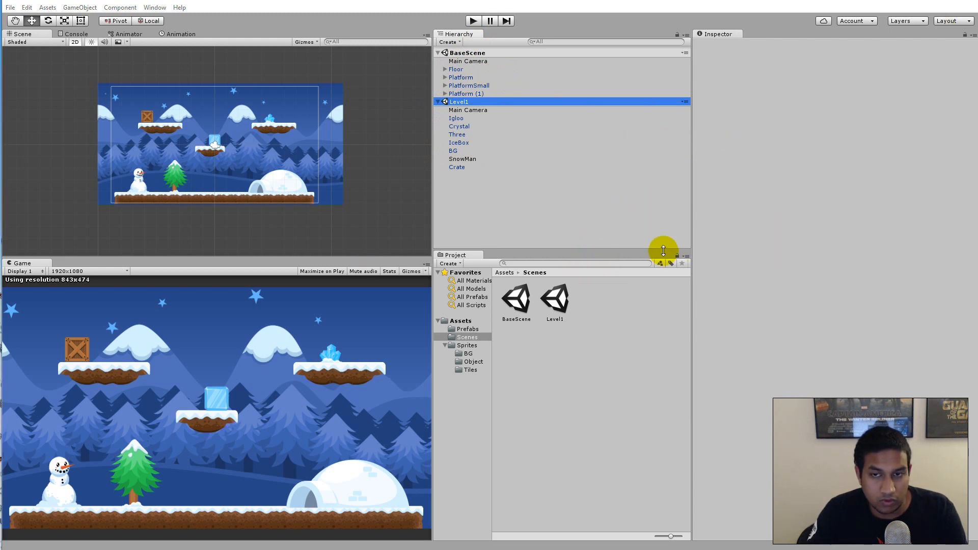
mouse_move(439, 108)
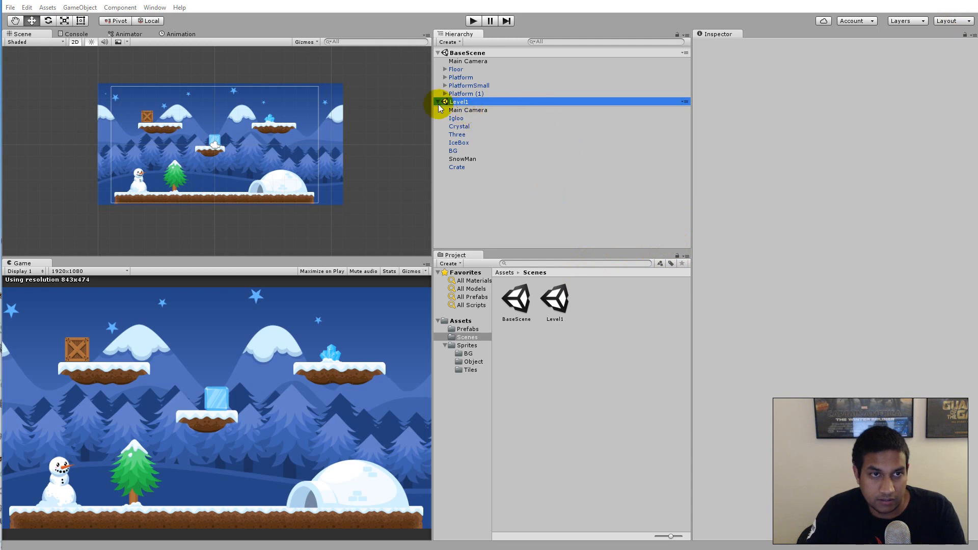